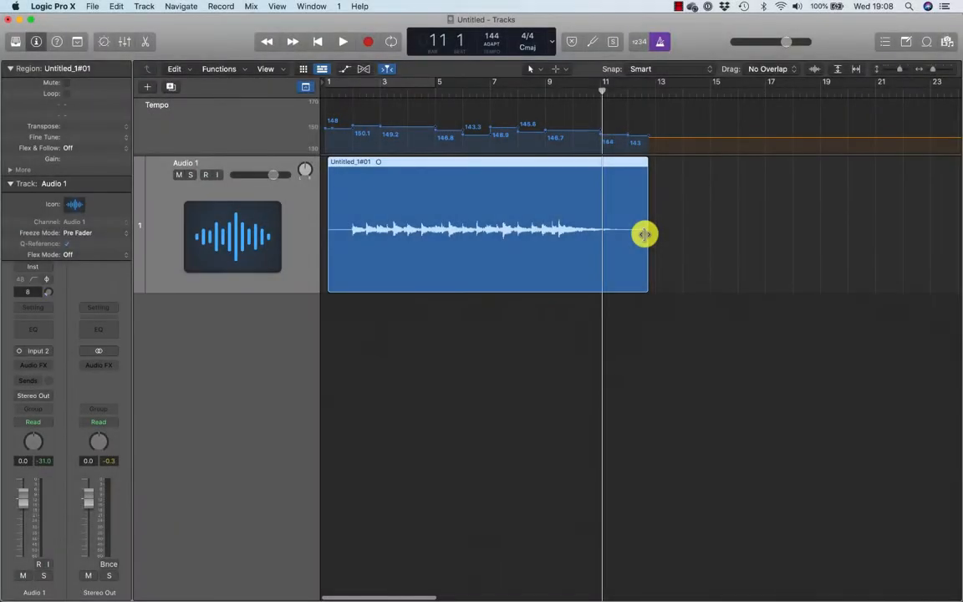
# Step: Record a second take on Audio 1, then choose File > New
pyautogui.click(206, 174)
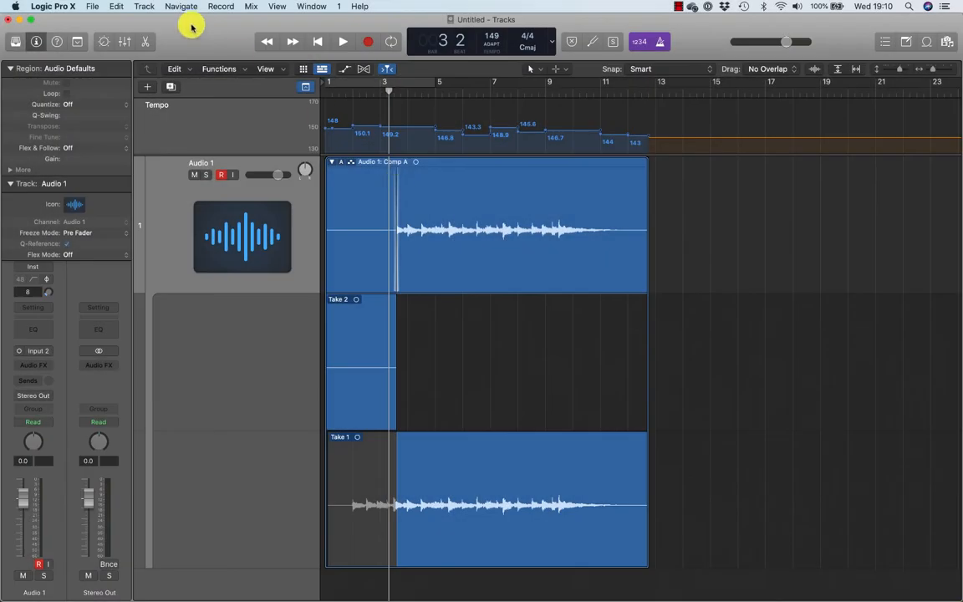
pyautogui.click(63, 6)
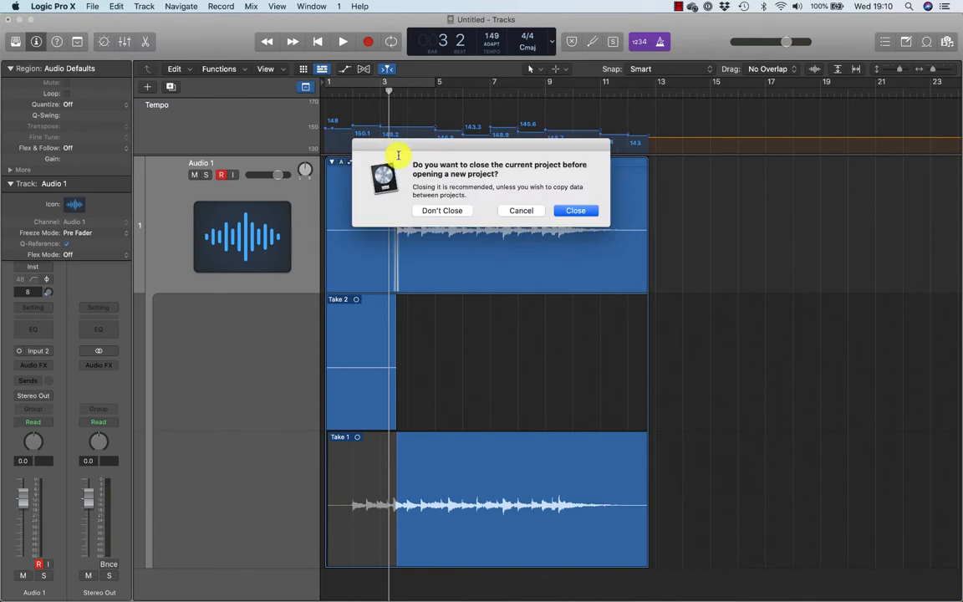
# Step: Close the old project without saving and create one new audio track
pyautogui.click(575, 210)
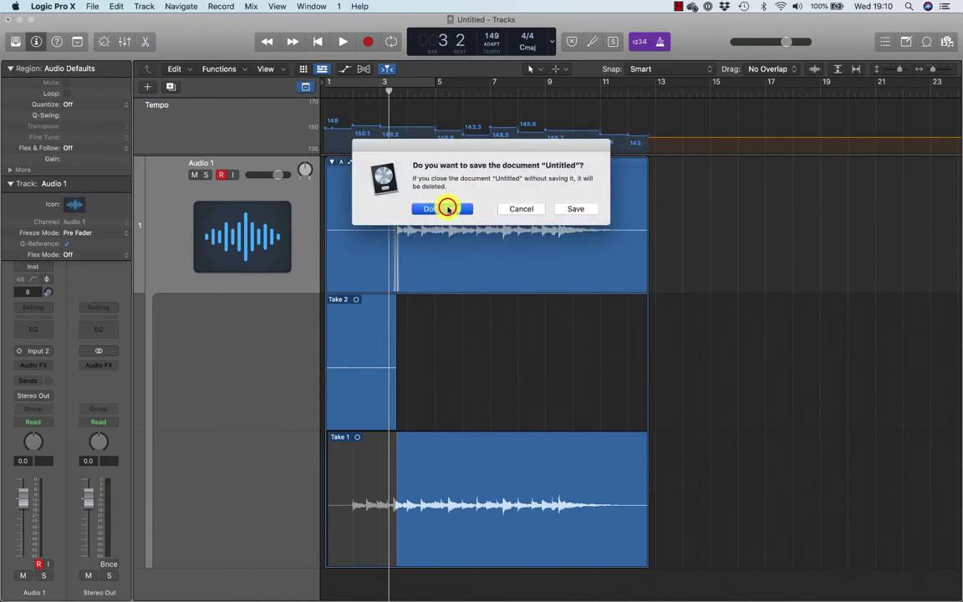
pyautogui.click(429, 209)
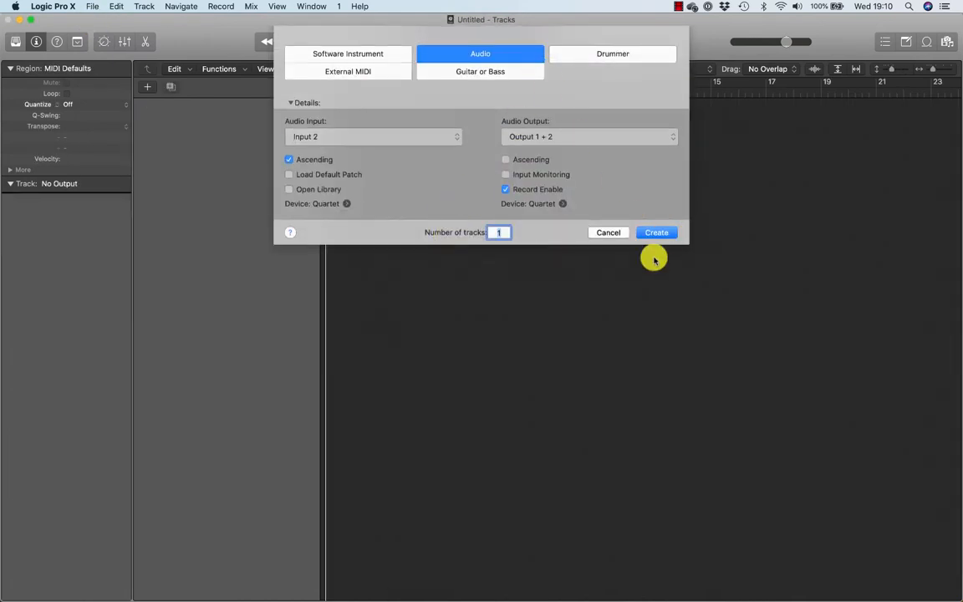
pyautogui.click(656, 233)
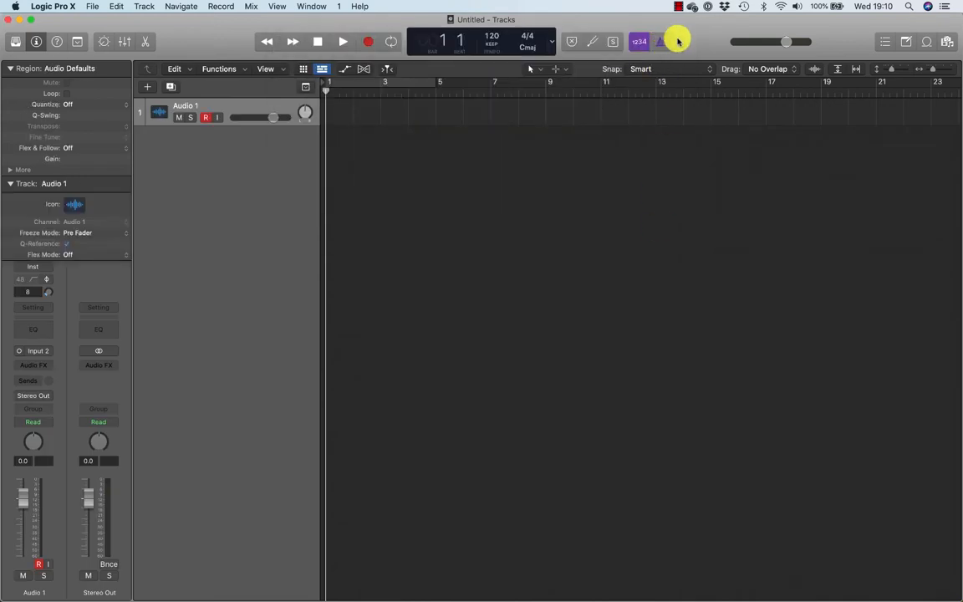
# Step: Toggle the metronome and record several short takes on Audio 1 from bar 1
pyautogui.click(640, 42)
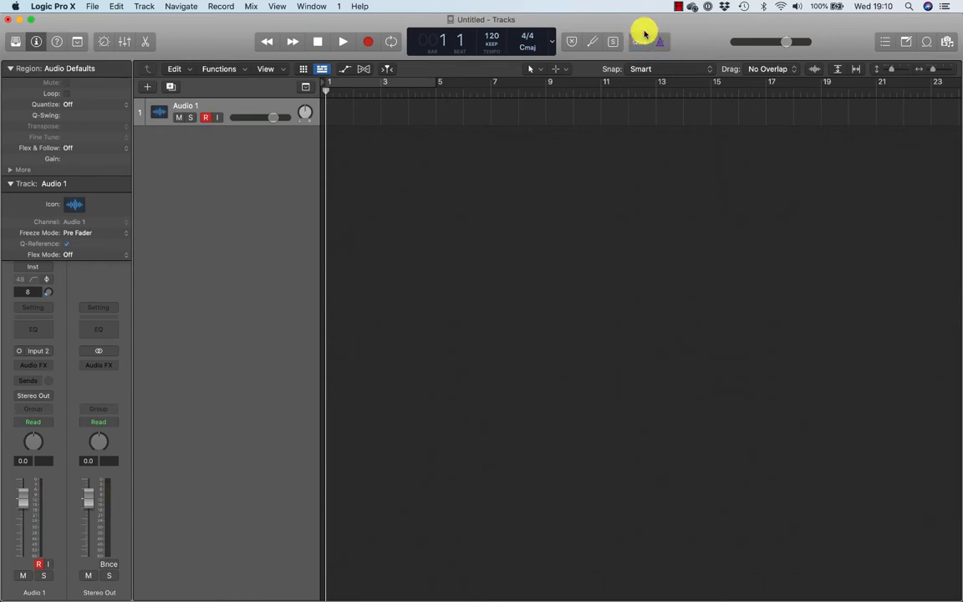
pyautogui.click(342, 41)
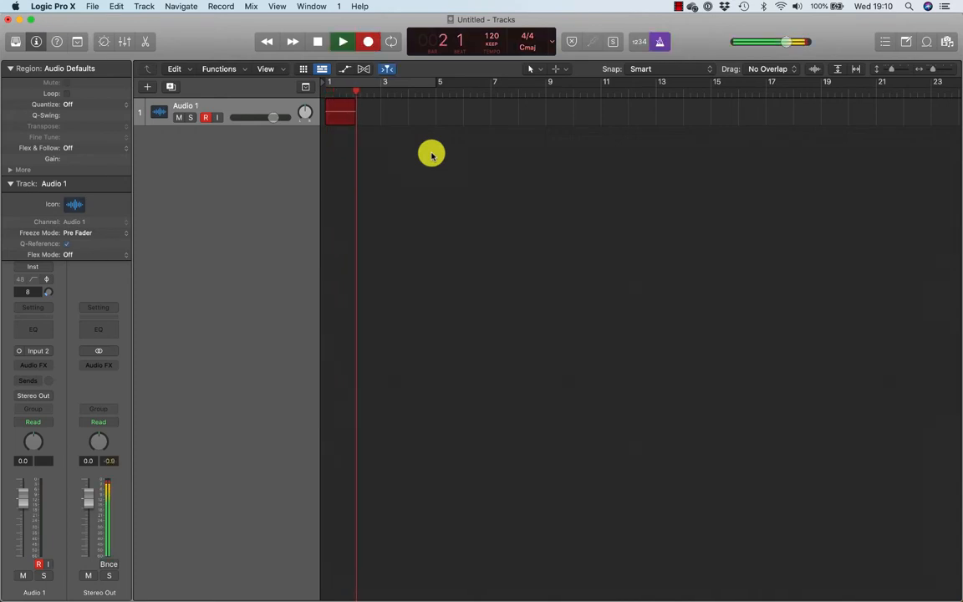
pyautogui.click(342, 42)
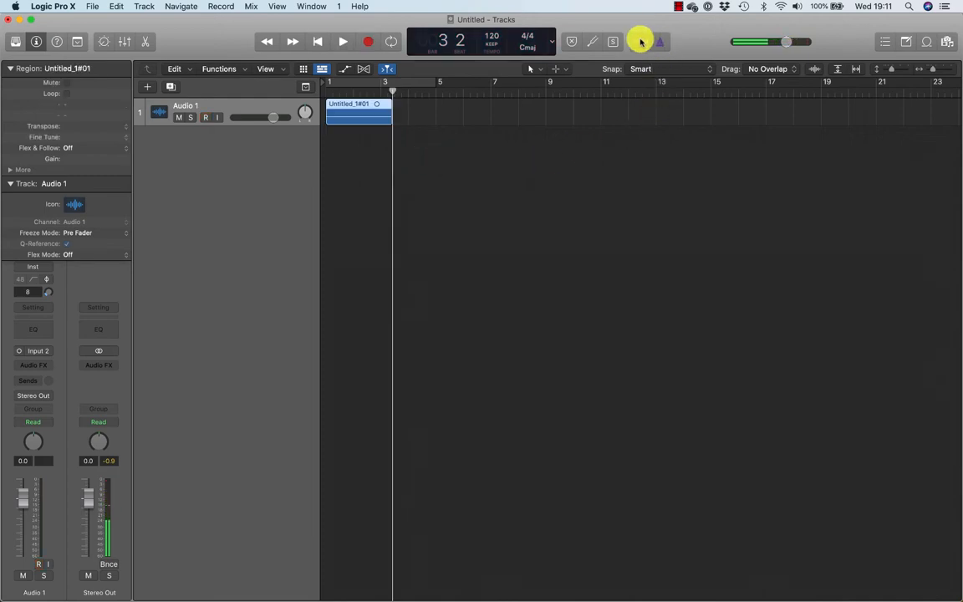
pyautogui.click(638, 41)
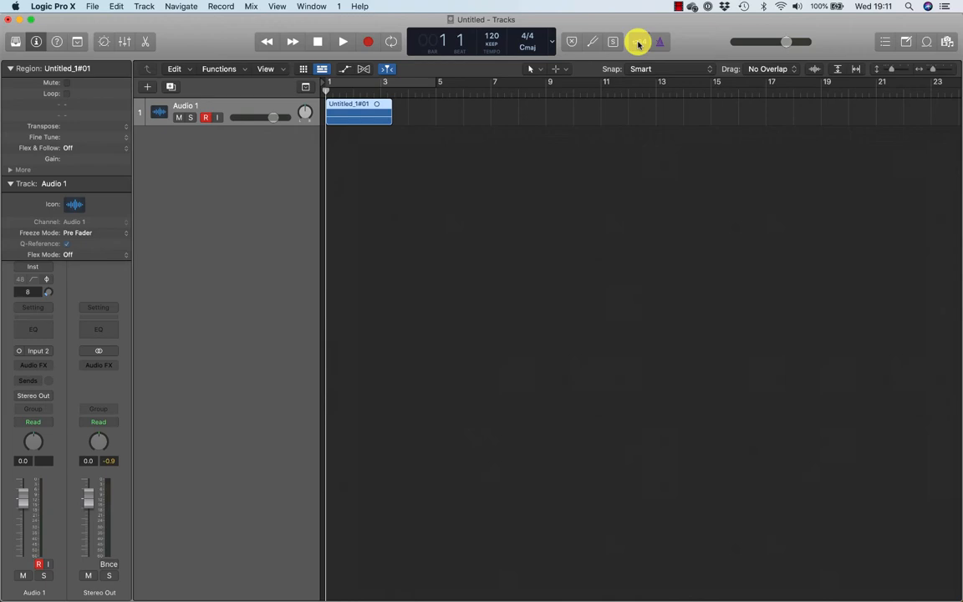
pyautogui.click(342, 41)
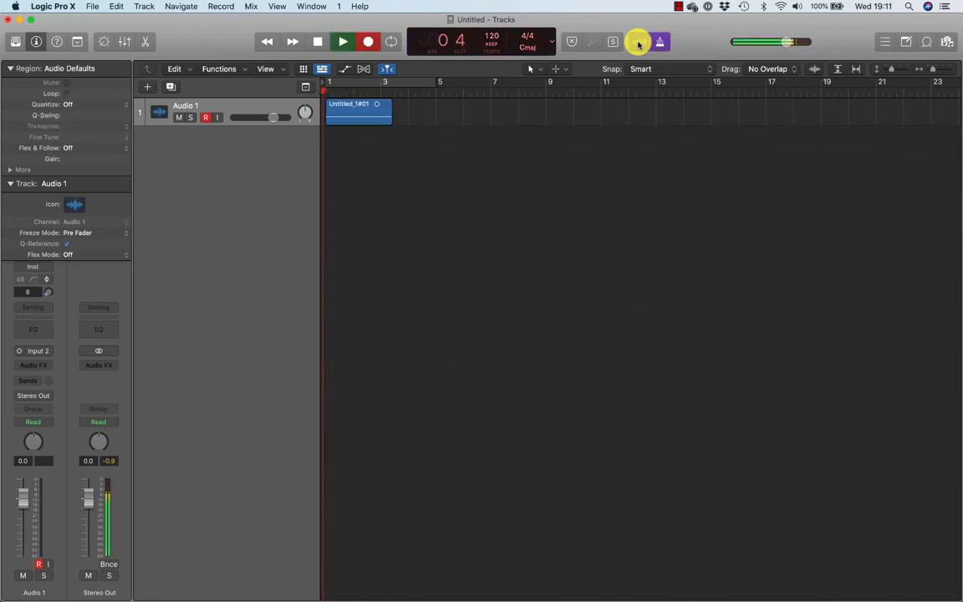
pyautogui.click(368, 41)
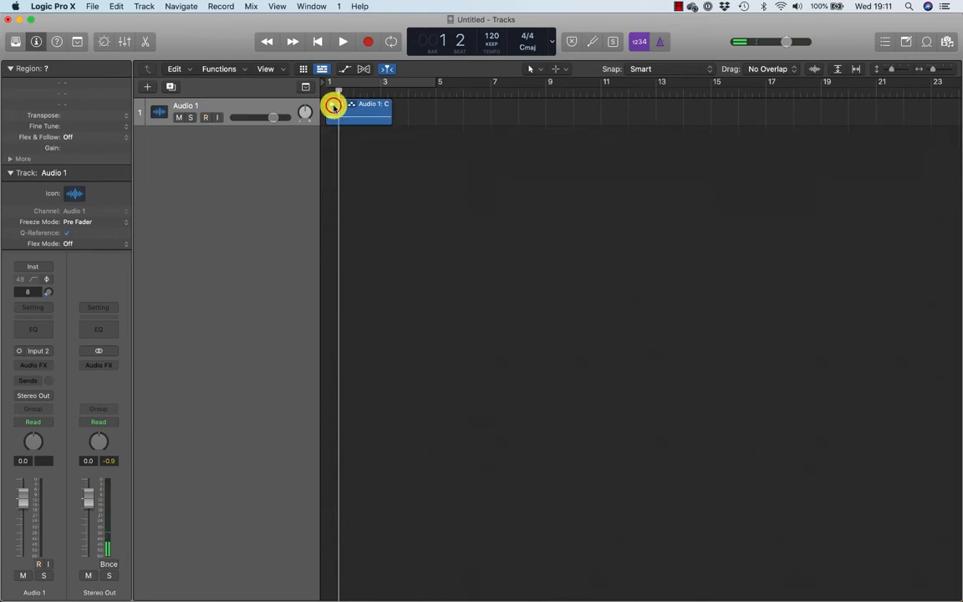
pyautogui.click(343, 40)
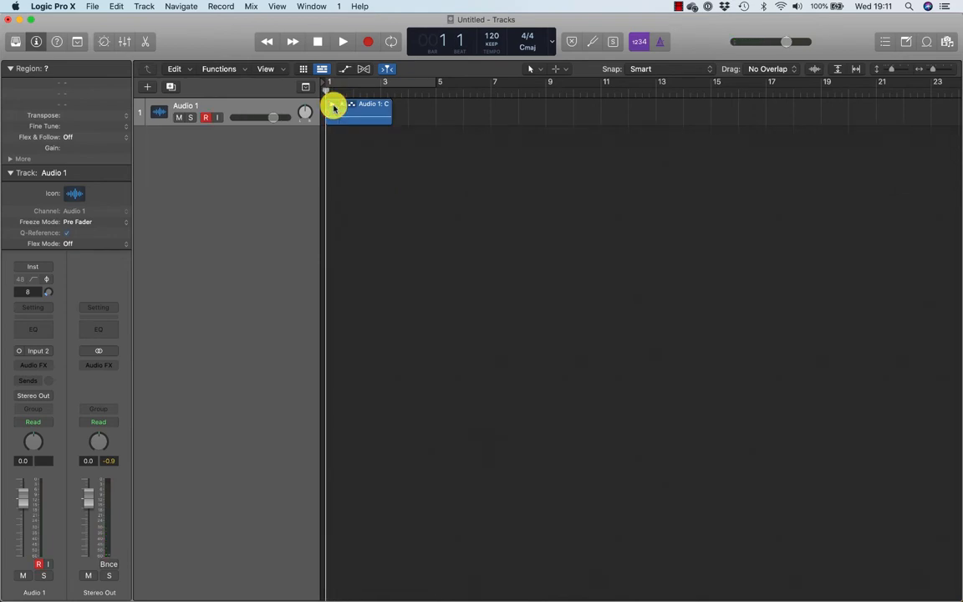
pyautogui.click(341, 41)
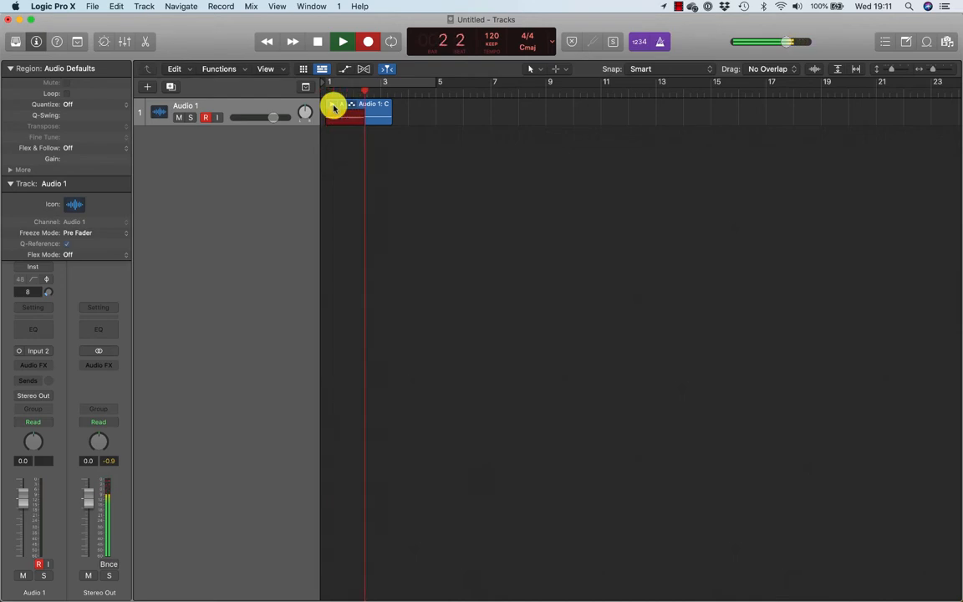
pyautogui.click(220, 6)
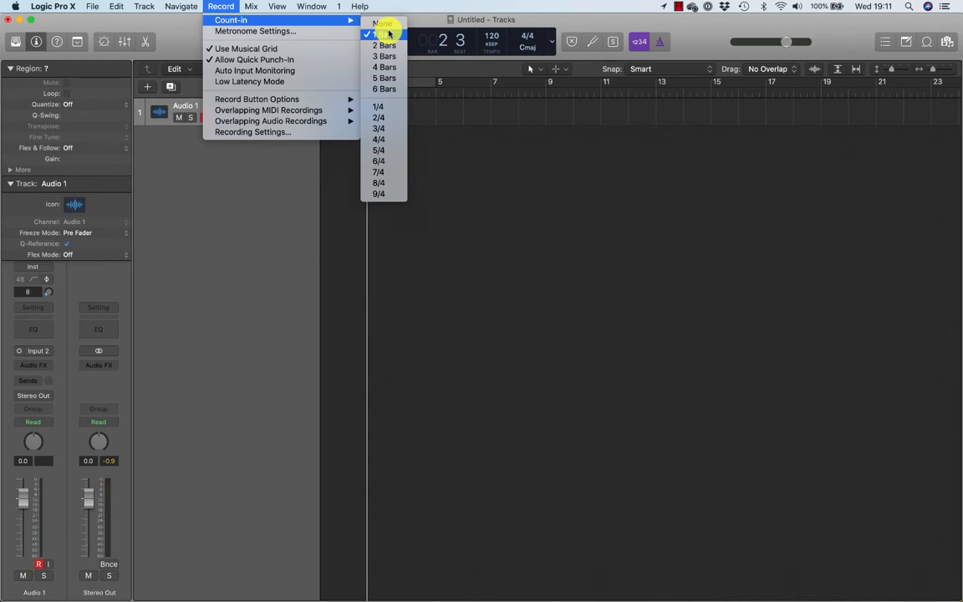
pyautogui.moveTo(383, 56)
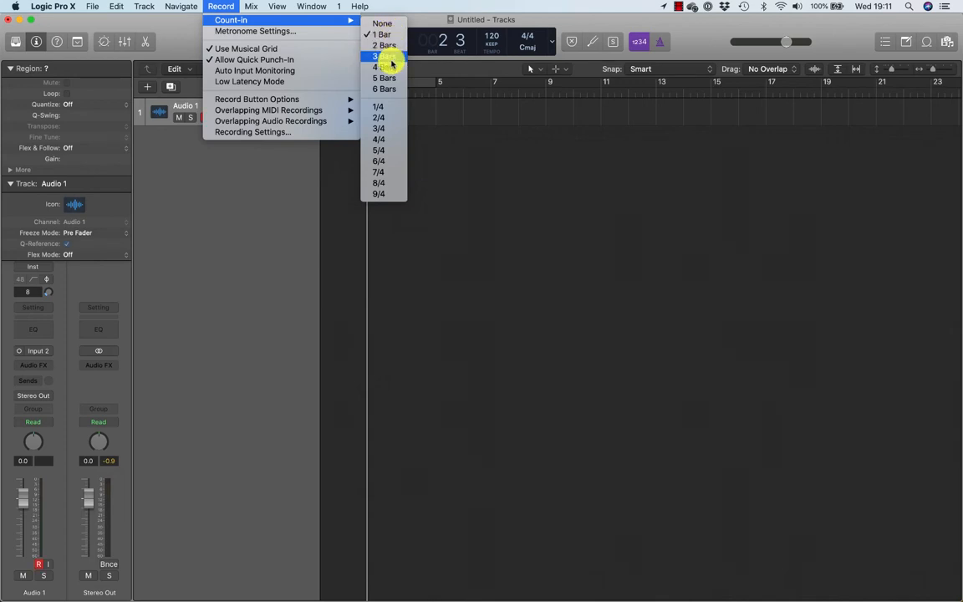
pyautogui.moveTo(388, 117)
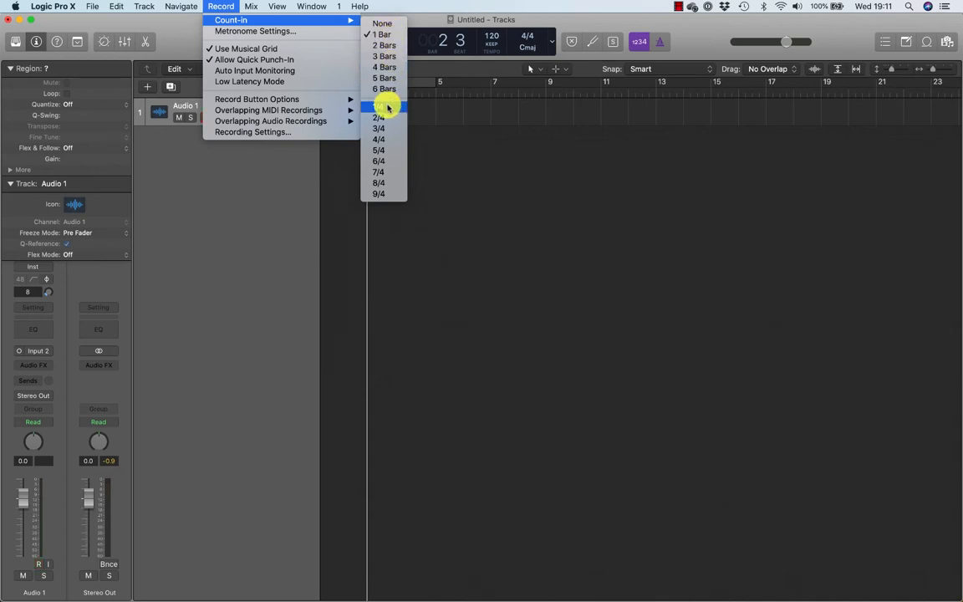
pyautogui.moveTo(384, 183)
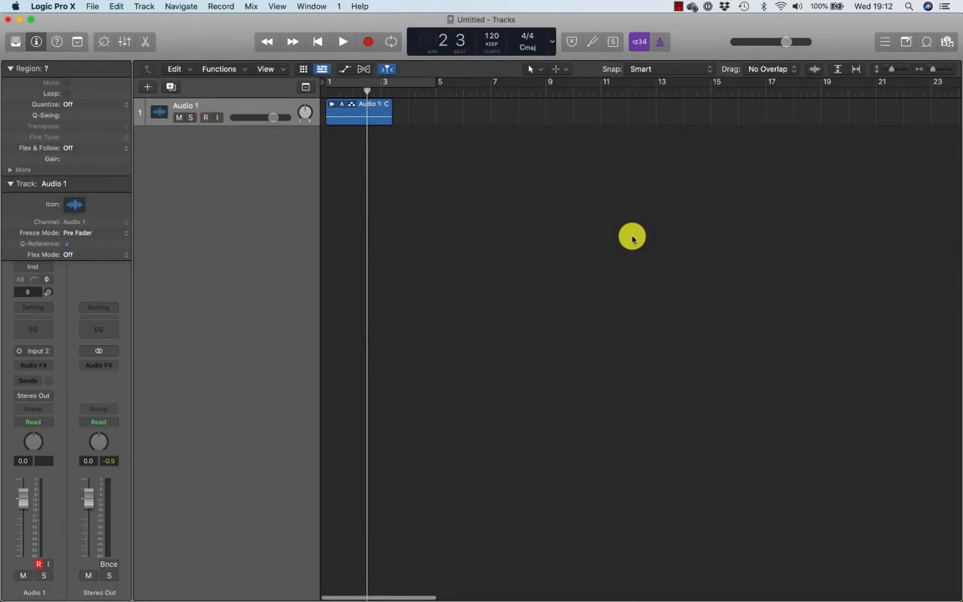
# Step: Play the take folder back from the start, then stop playback
pyautogui.click(38, 564)
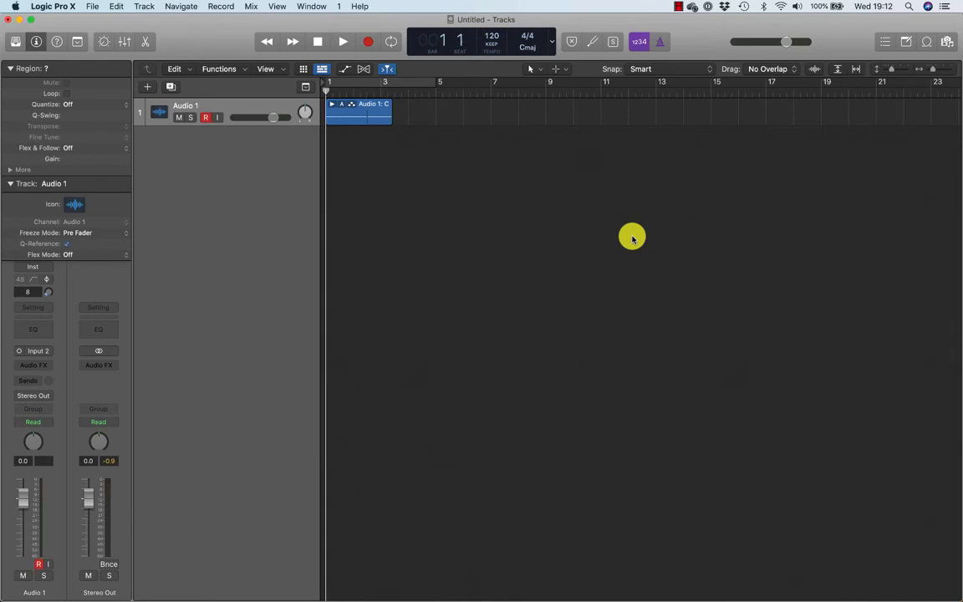
pyautogui.click(38, 563)
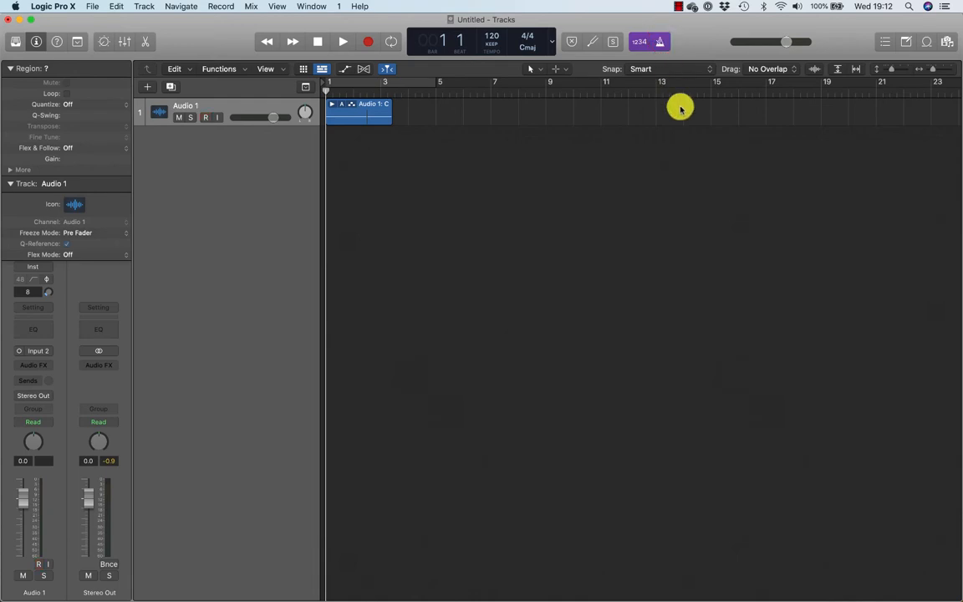
pyautogui.click(342, 41)
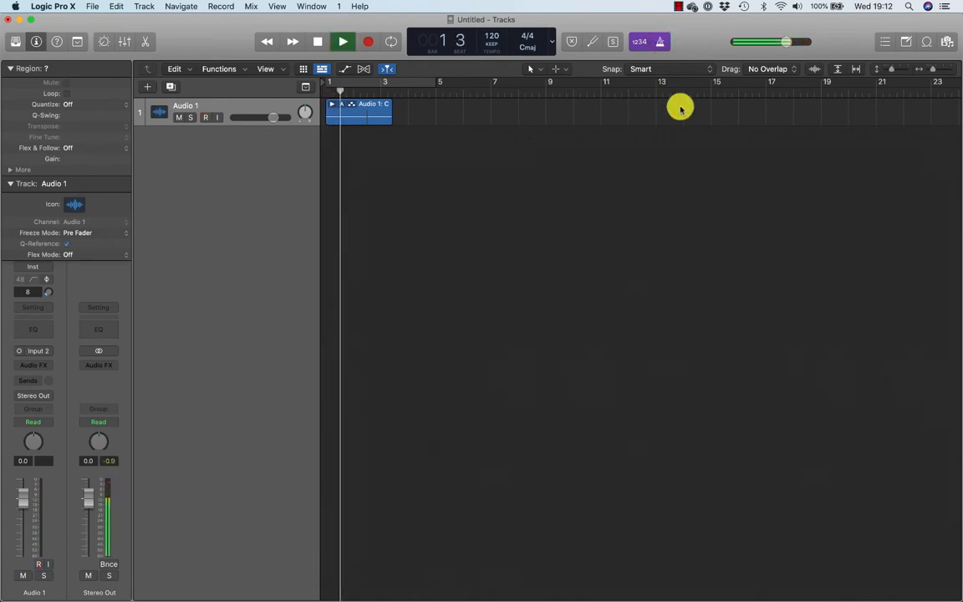
pyautogui.click(367, 41)
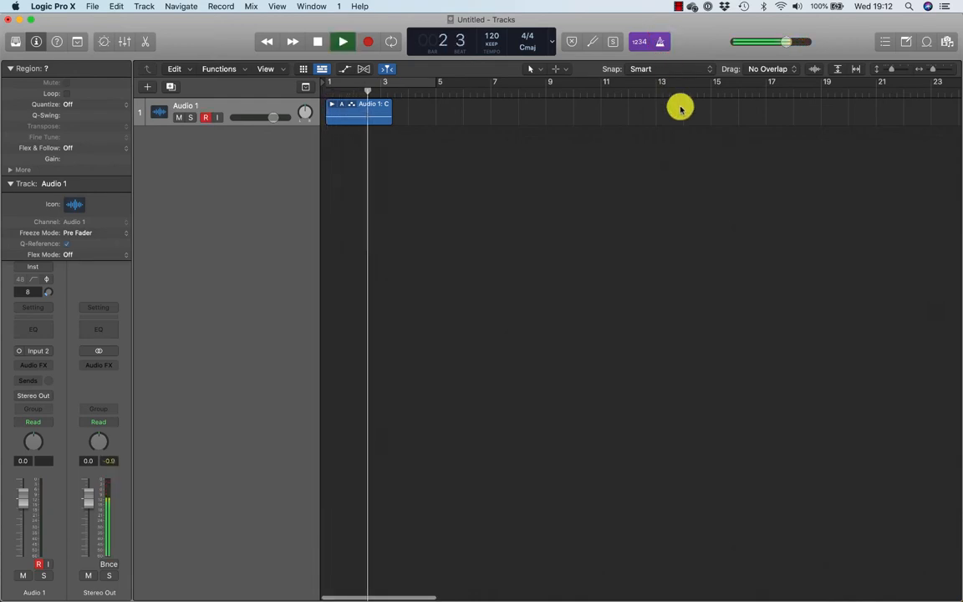
pyautogui.click(316, 41)
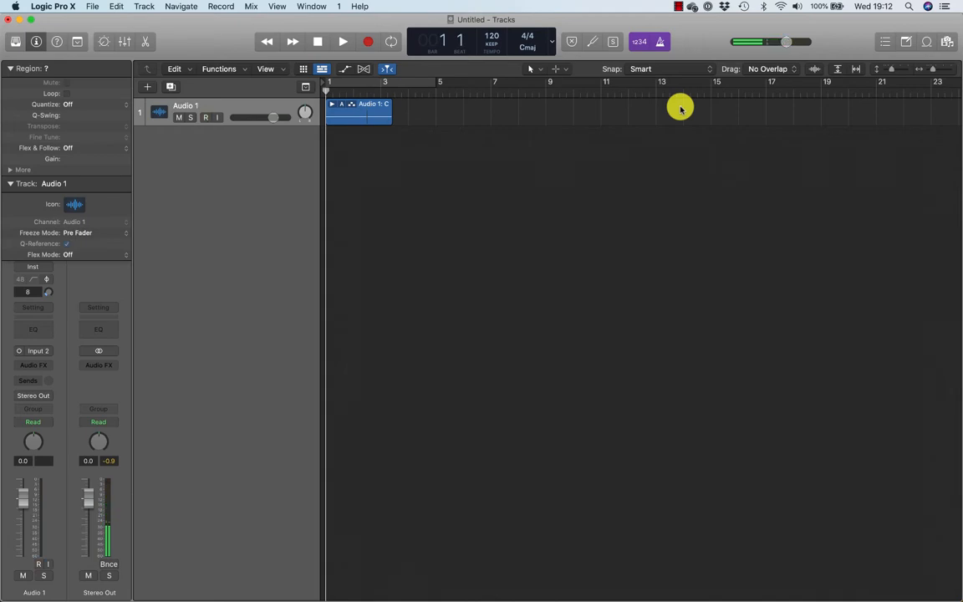
# Step: Record Take 4 on Audio 1, reaching about bar 5, and play it back
pyautogui.click(342, 41)
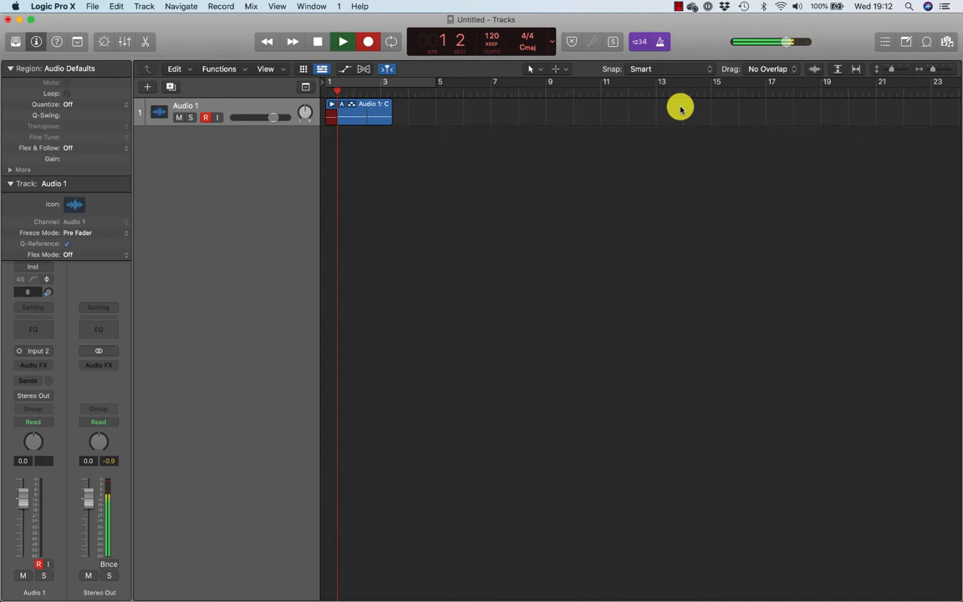
pyautogui.click(342, 41)
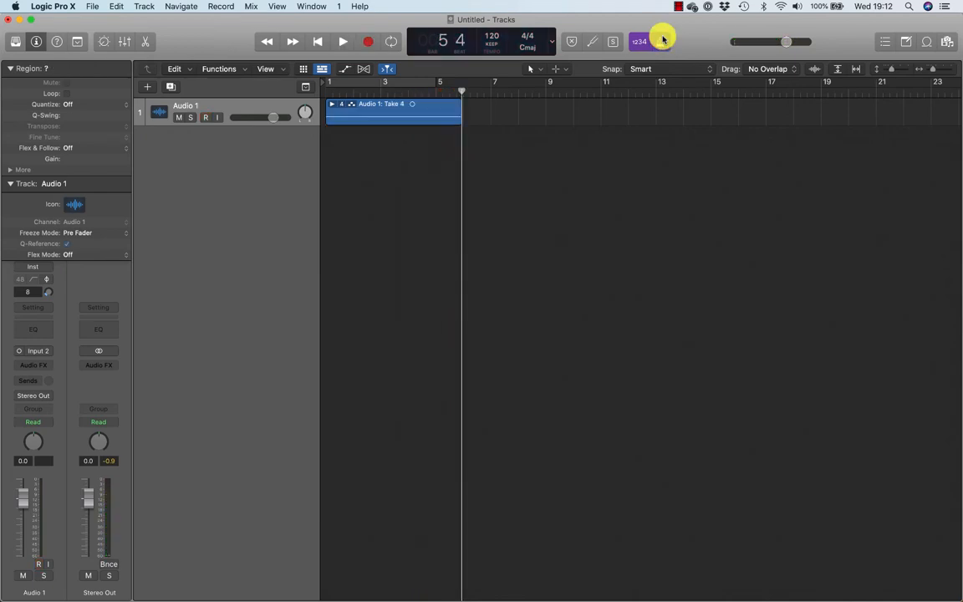
pyautogui.click(342, 41)
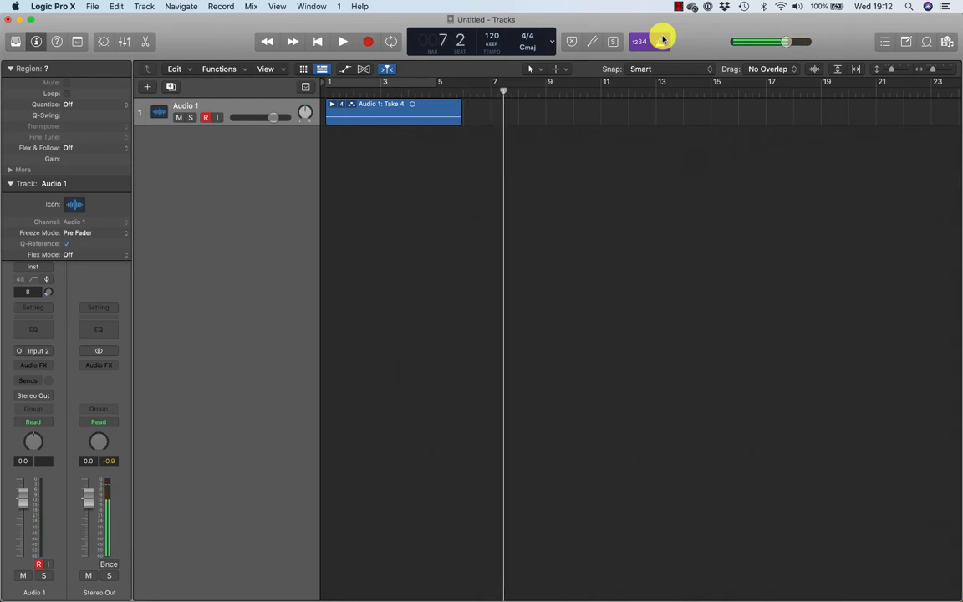
pyautogui.click(317, 41)
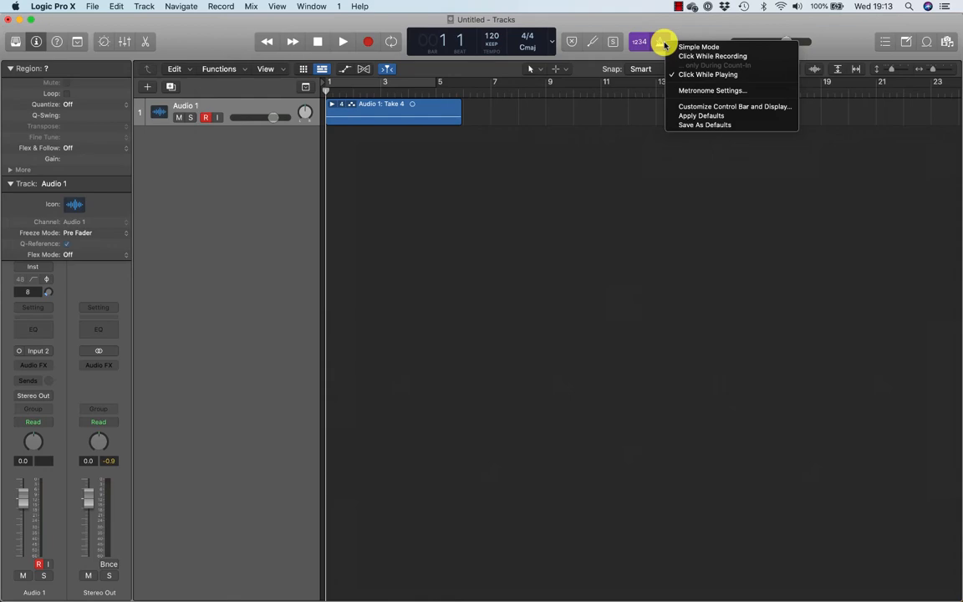
pyautogui.moveTo(708, 74)
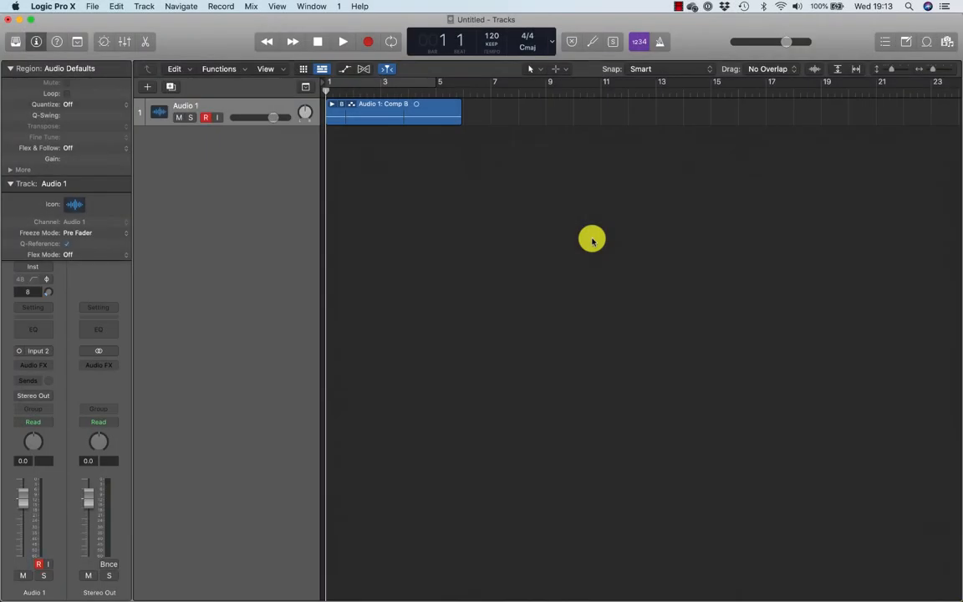
# Step: Play and stop the Comp B folder, then open the full Metronome Settings
pyautogui.click(342, 41)
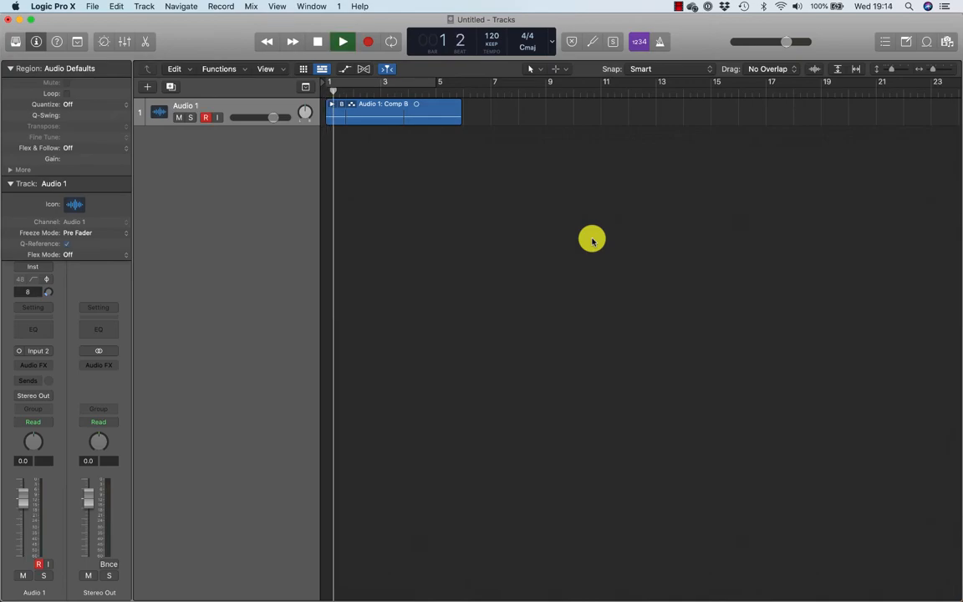
pyautogui.click(342, 41)
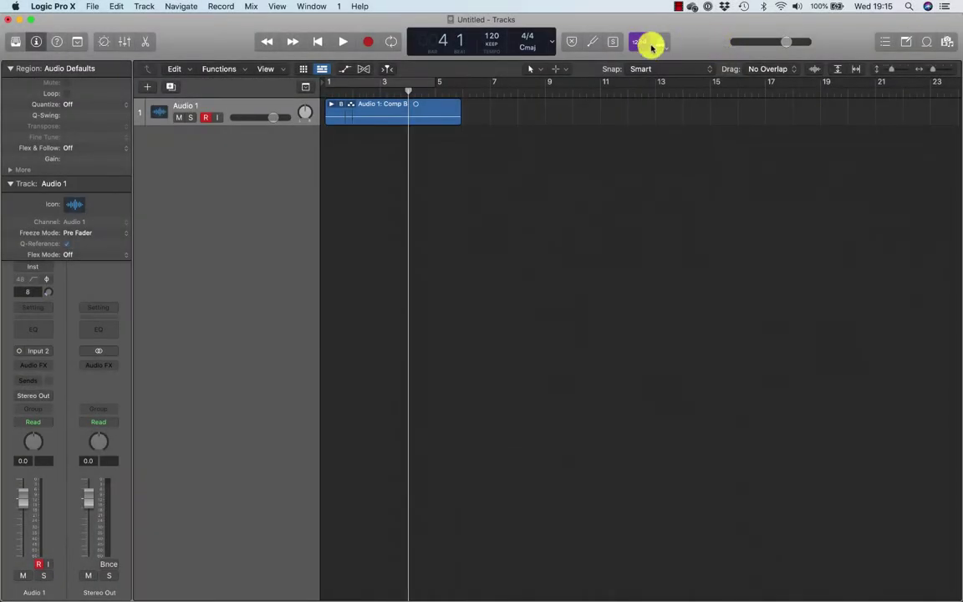
pyautogui.click(655, 41)
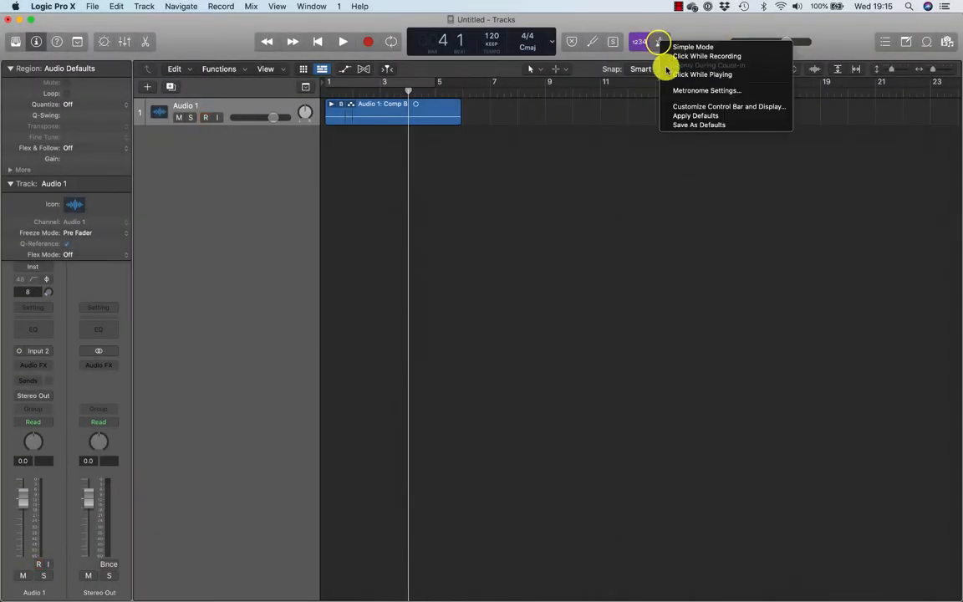
pyautogui.click(707, 90)
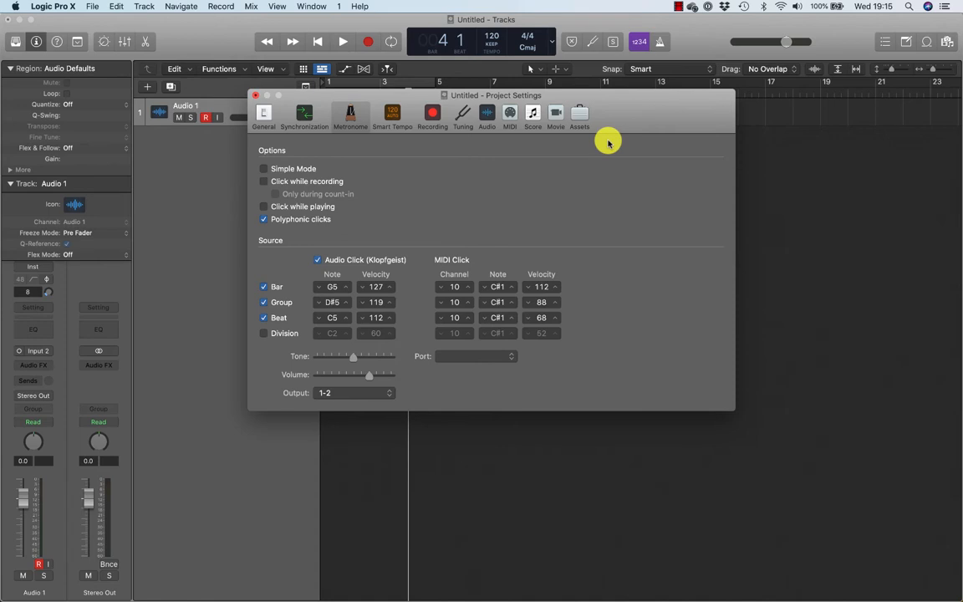
pyautogui.moveTo(441, 261)
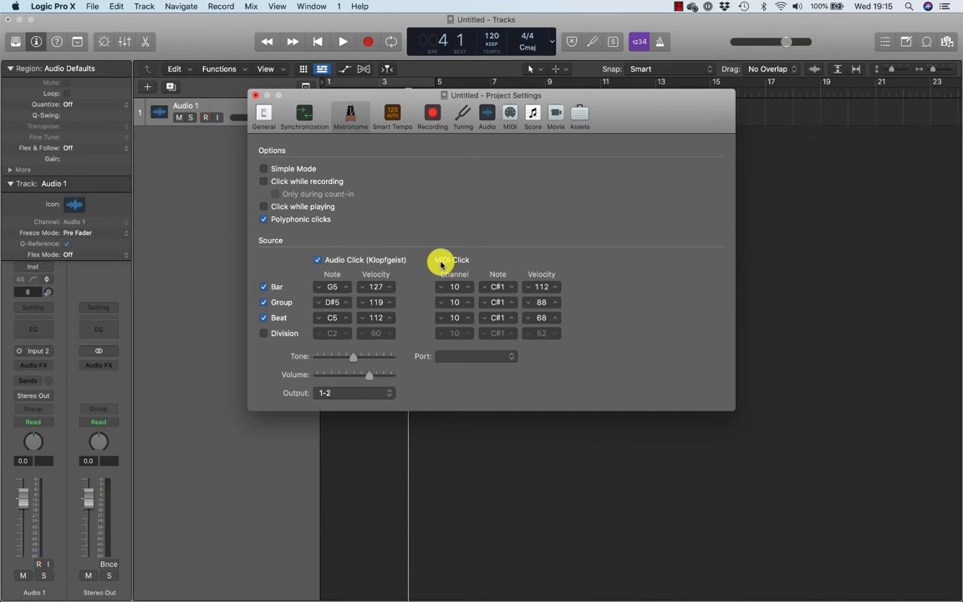
# Step: Enable Click while playing and start playback with the metronome clicking
pyautogui.click(38, 564)
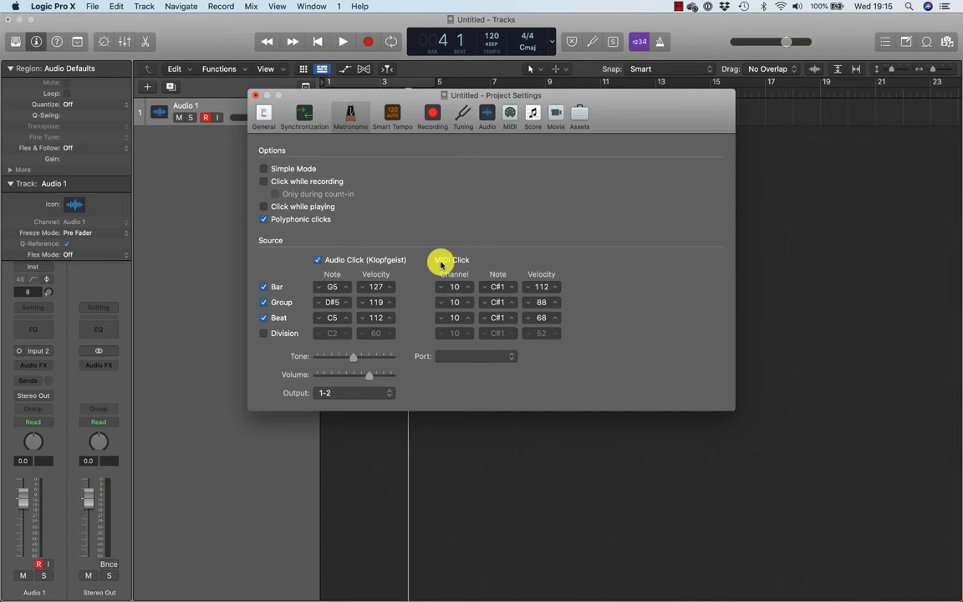
pyautogui.click(38, 563)
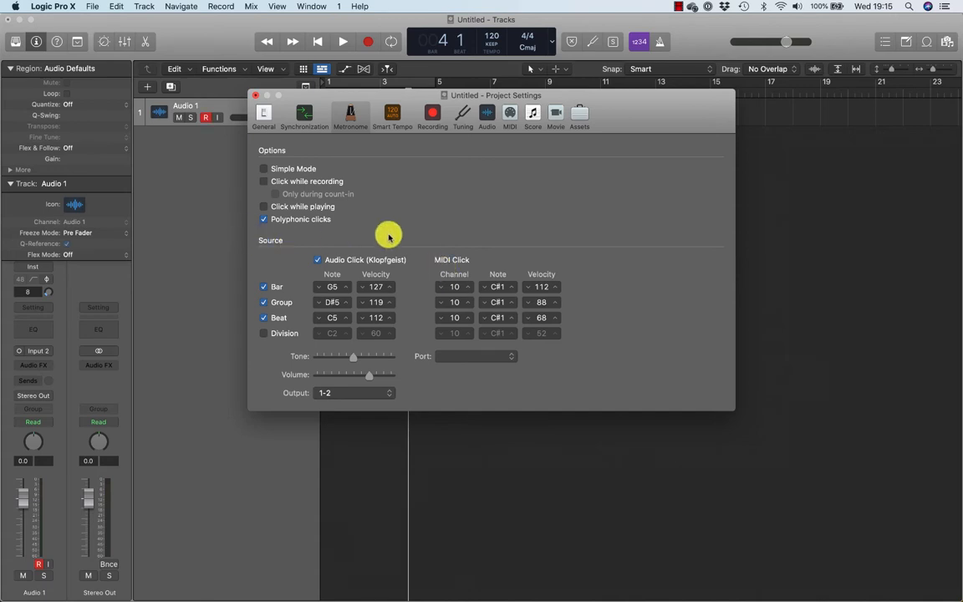
pyautogui.moveTo(446, 223)
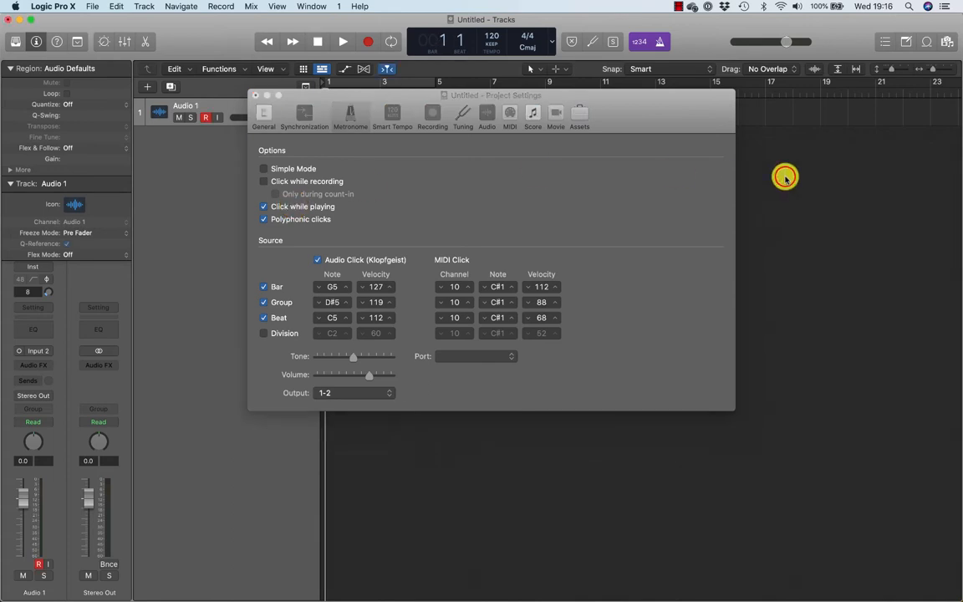
pyautogui.click(342, 41)
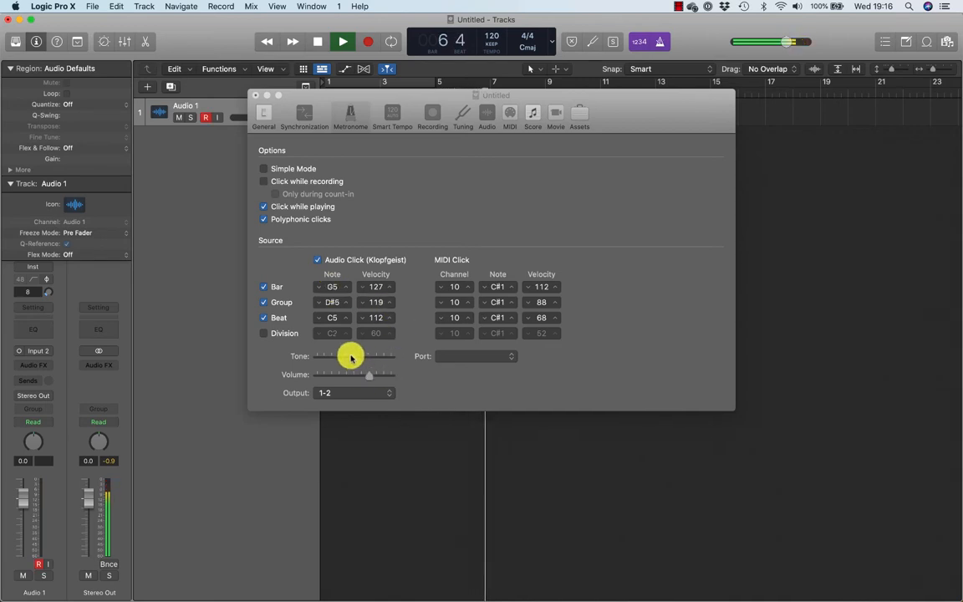
# Step: Adjust the metronome Tone and Volume sliders while listening, then stop playback
pyautogui.moveTo(351, 356); pyautogui.dragTo(381, 378)
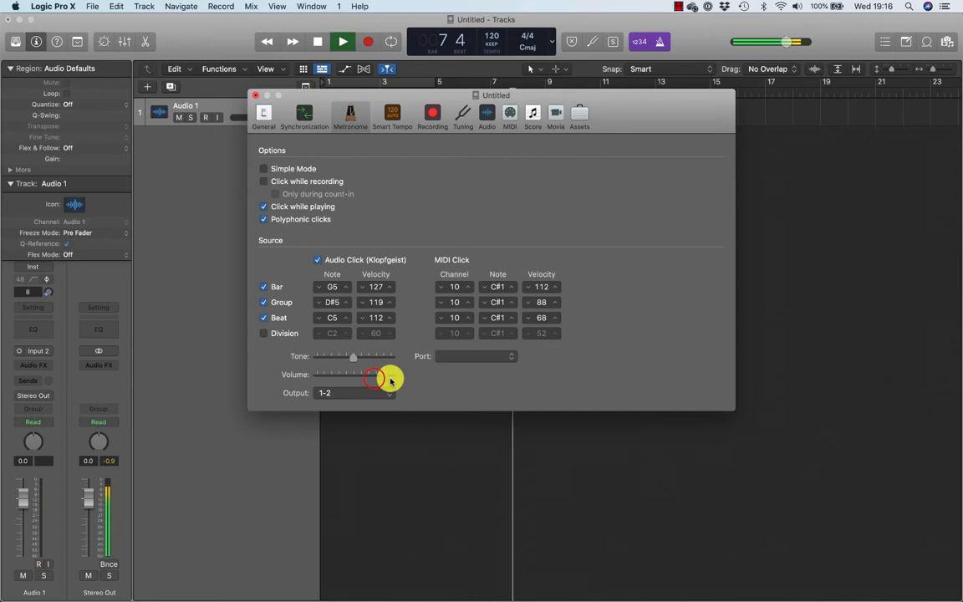
pyautogui.moveTo(378, 378); pyautogui.dragTo(368, 373)
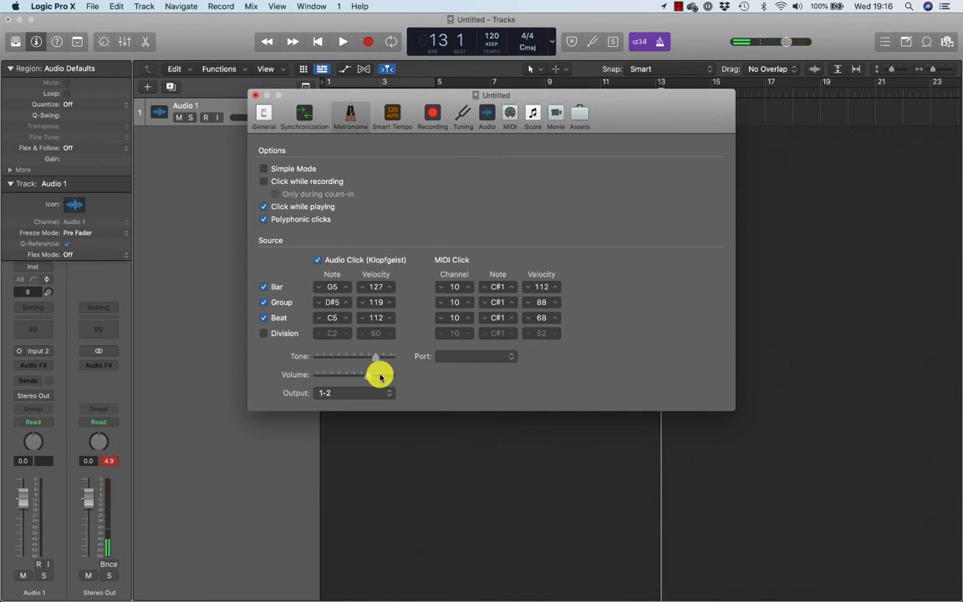
pyautogui.click(39, 563)
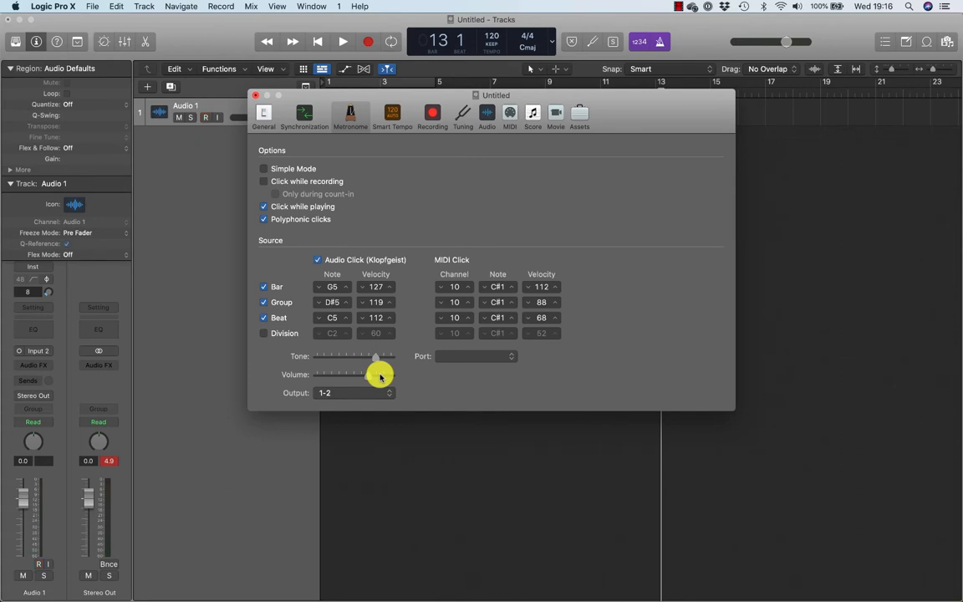
pyautogui.click(38, 564)
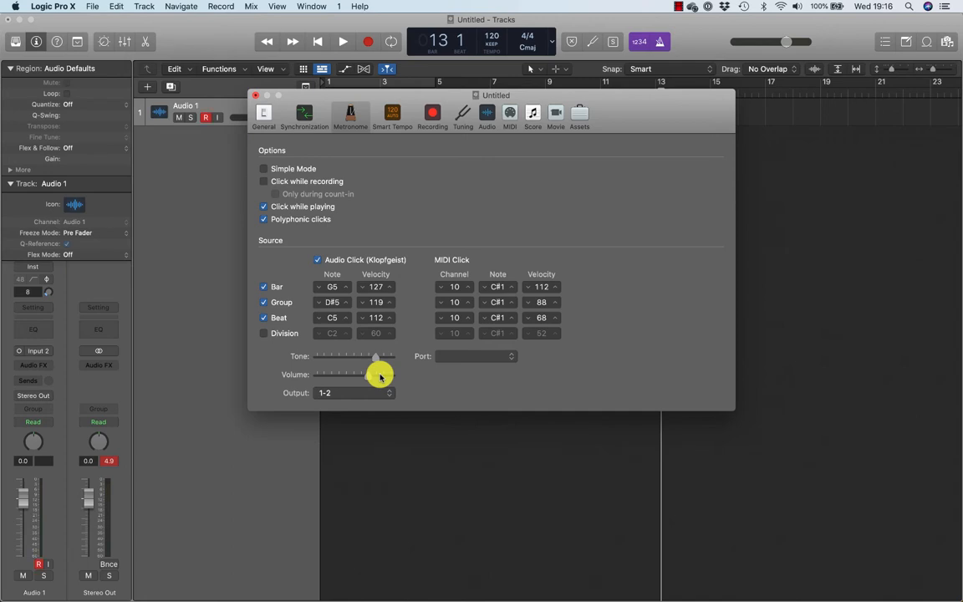
pyautogui.click(38, 564)
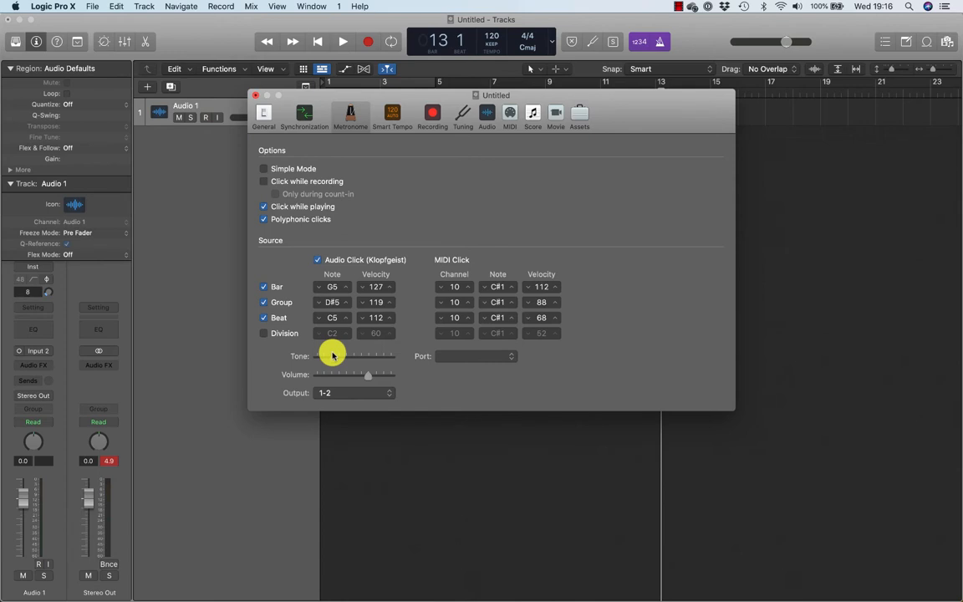
pyautogui.moveTo(365, 343)
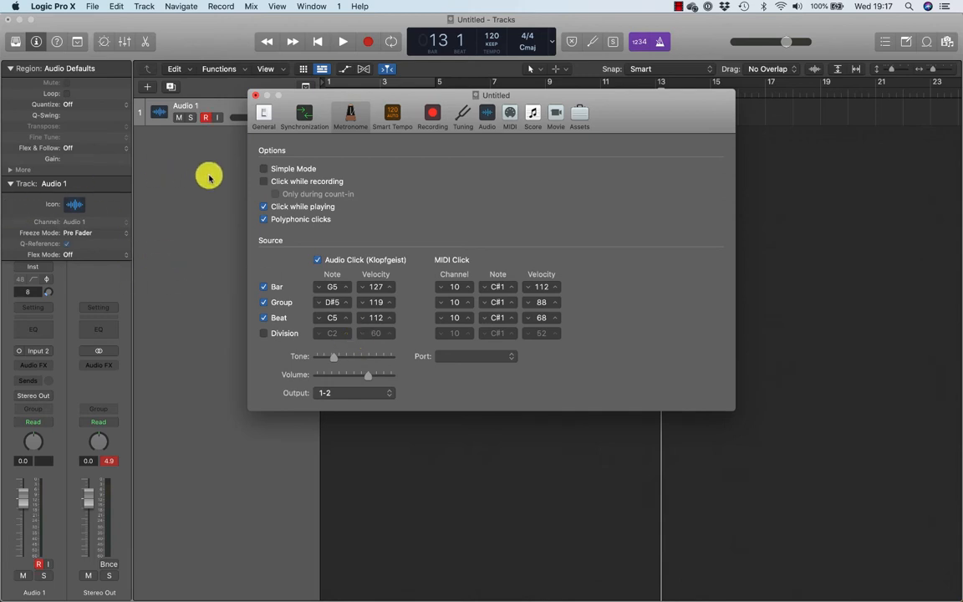
pyautogui.moveTo(282, 199)
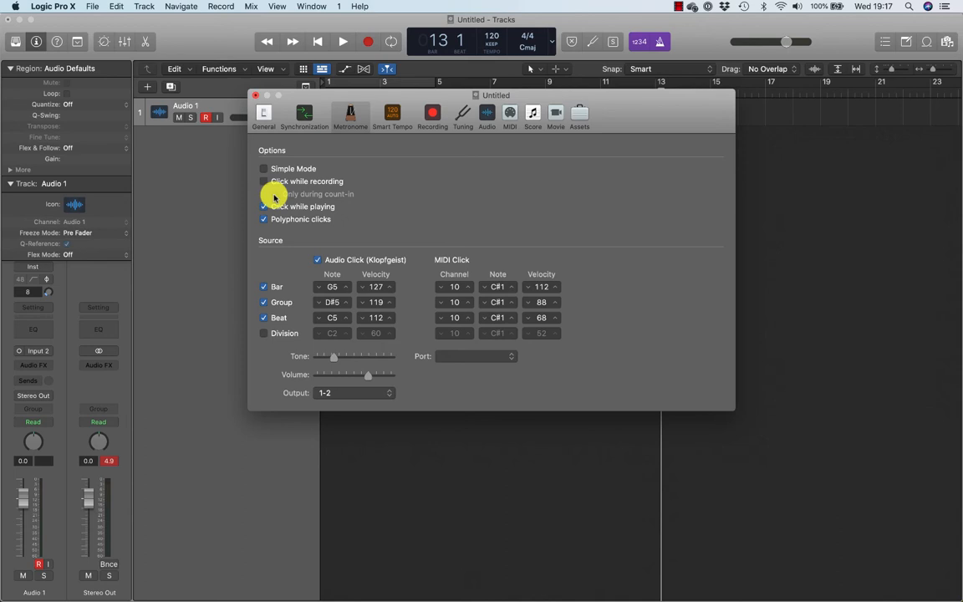
# Step: Enable Click while recording, Only during count-in, and close Project Settings
pyautogui.click(264, 182)
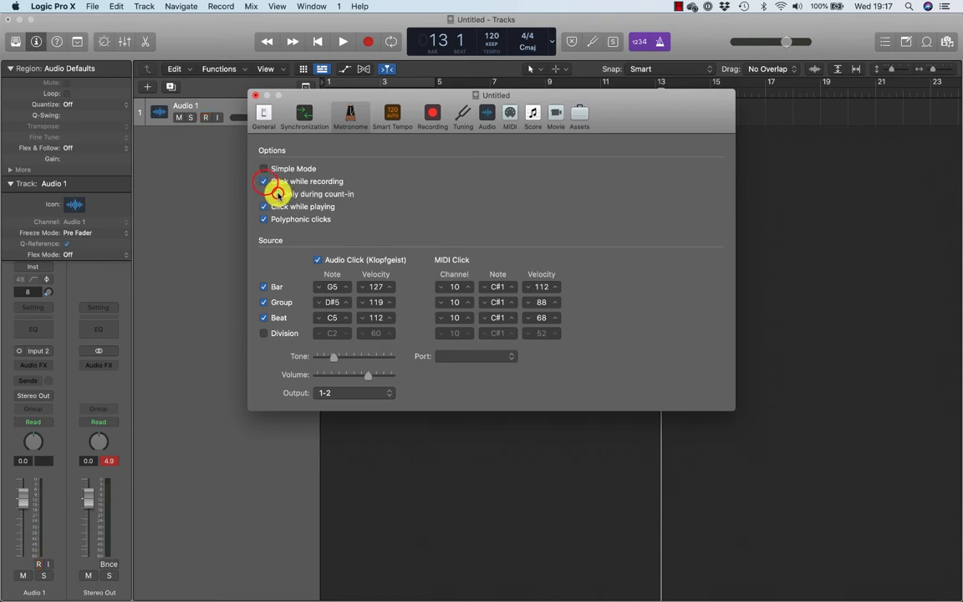
pyautogui.moveTo(279, 194)
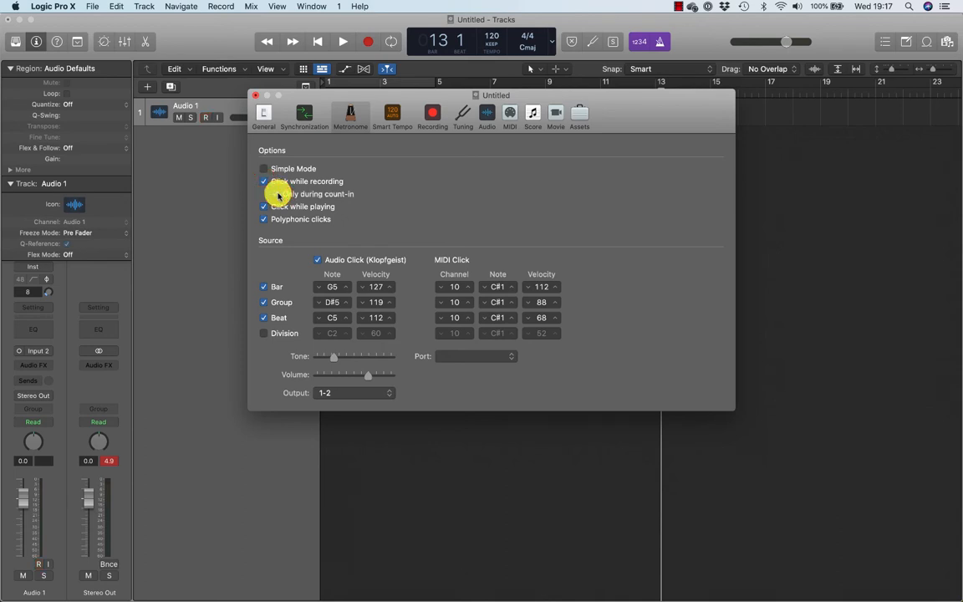
pyautogui.click(275, 194)
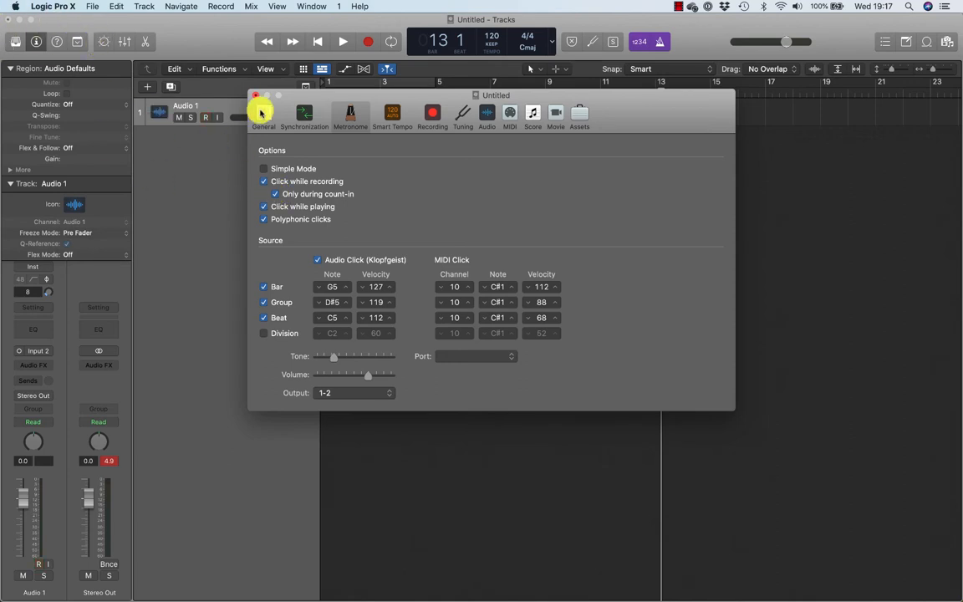
pyautogui.click(255, 94)
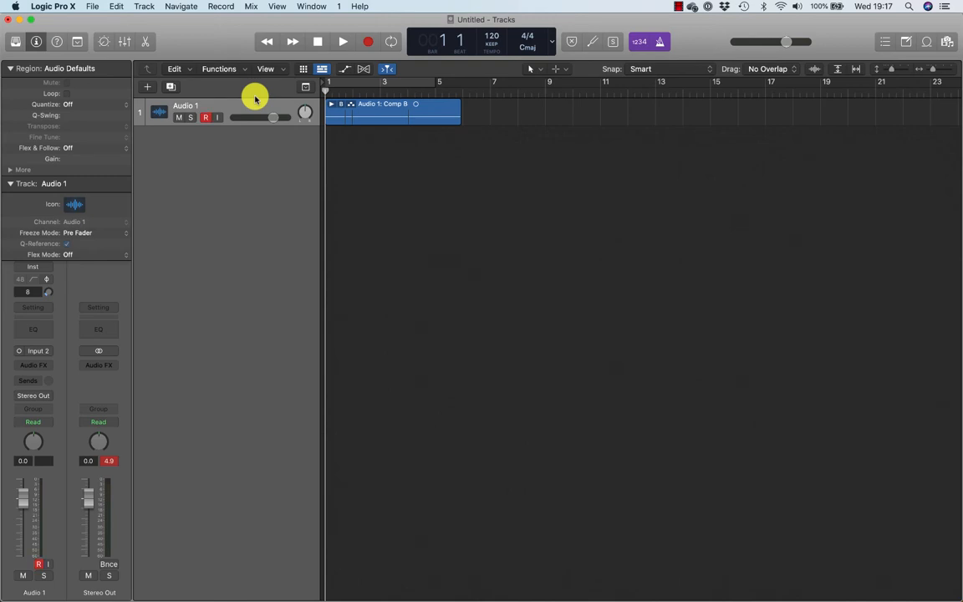
# Step: Record a pass with the count-in click, then stop and disarm Audio 1
pyautogui.click(342, 41)
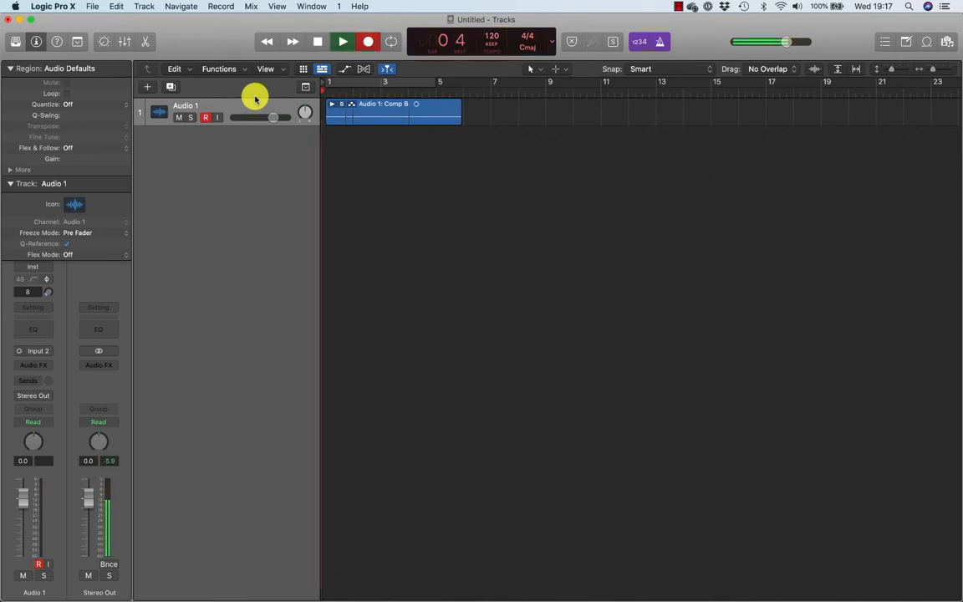
pyautogui.click(342, 41)
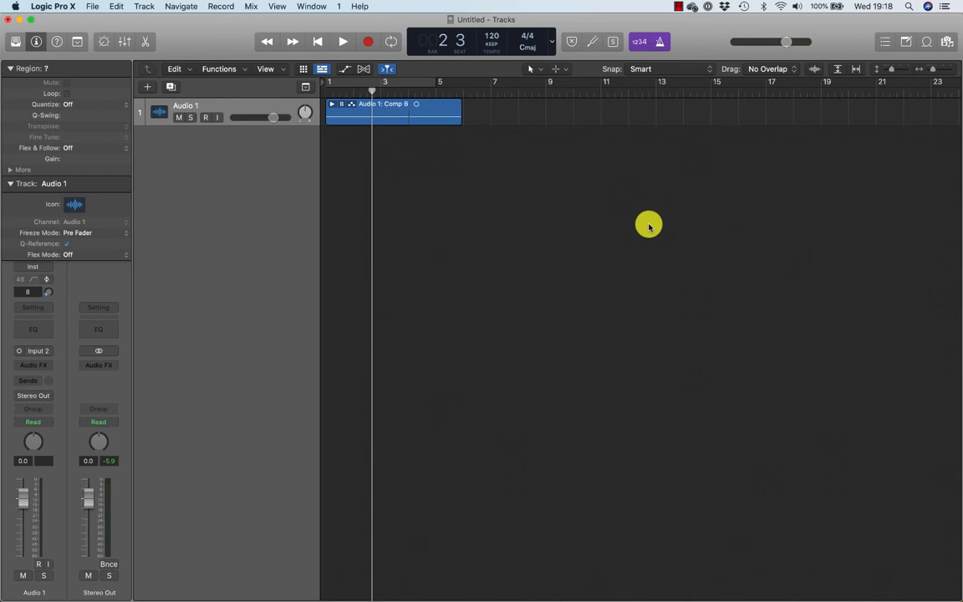
pyautogui.click(206, 117)
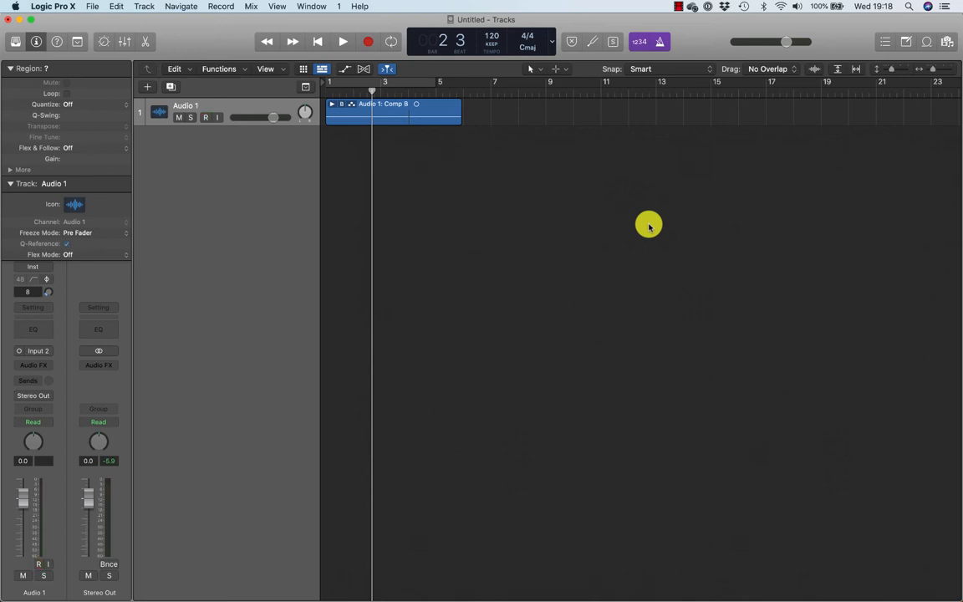
pyautogui.click(206, 117)
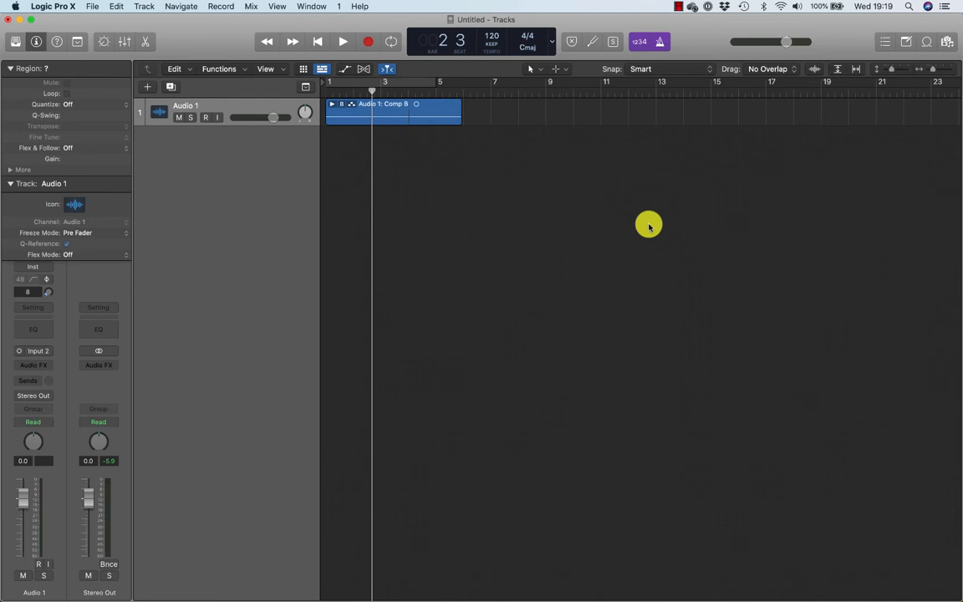
pyautogui.click(206, 117)
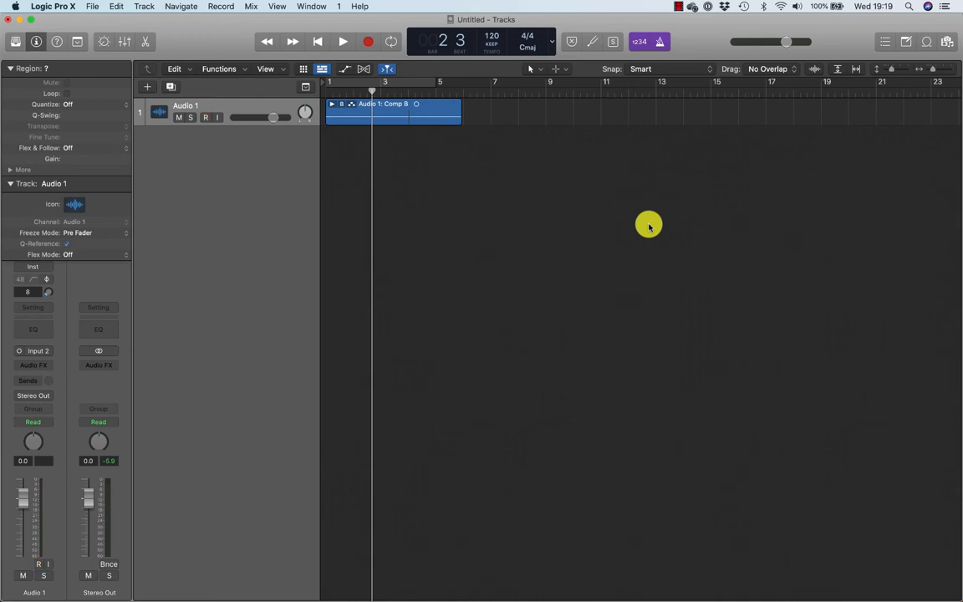
pyautogui.click(206, 117)
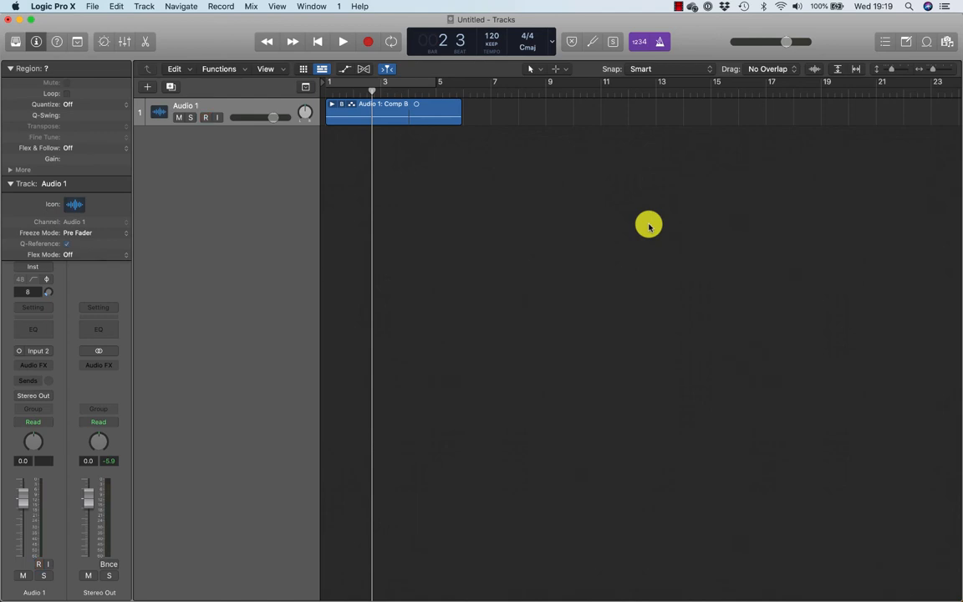
pyautogui.click(206, 117)
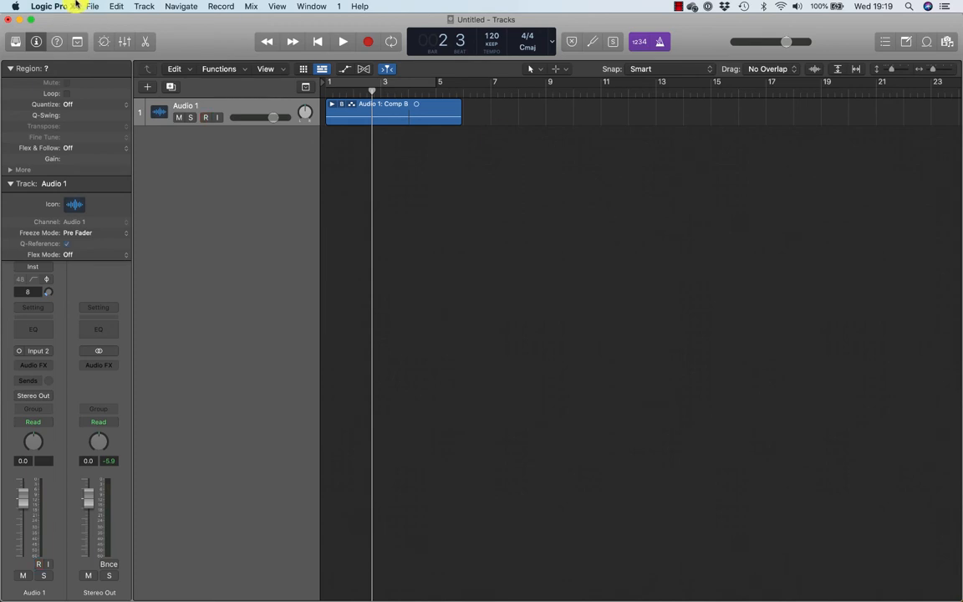
# Step: Try 128, then settle the I/O Buffer Size at 32 samples and apply
pyautogui.click(53, 6)
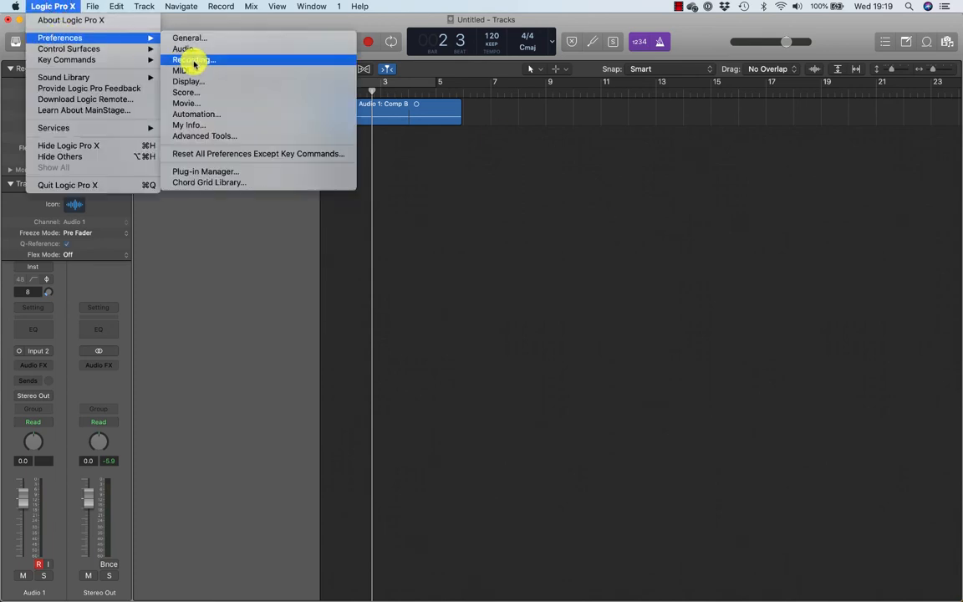
pyautogui.click(193, 59)
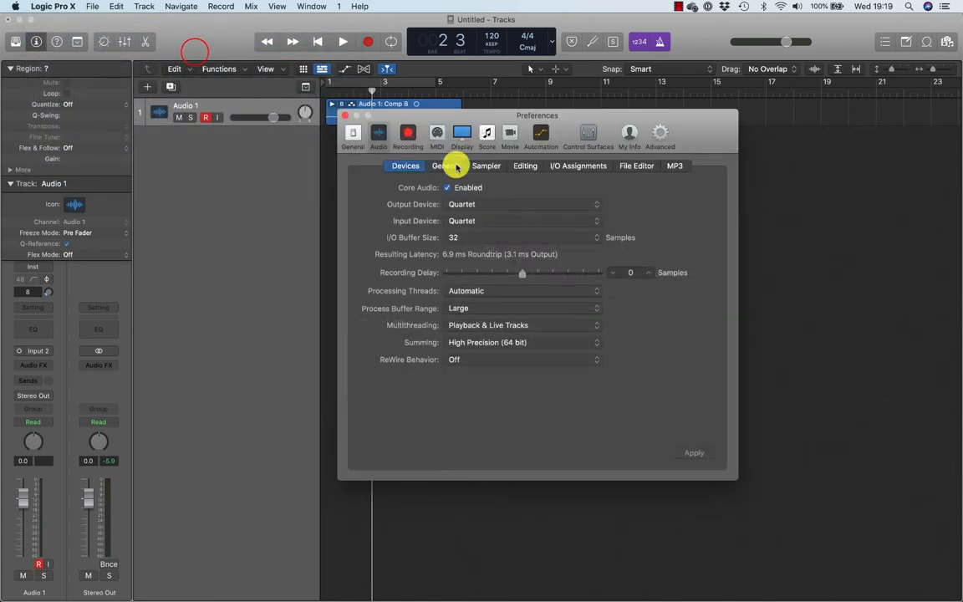
pyautogui.moveTo(637, 163)
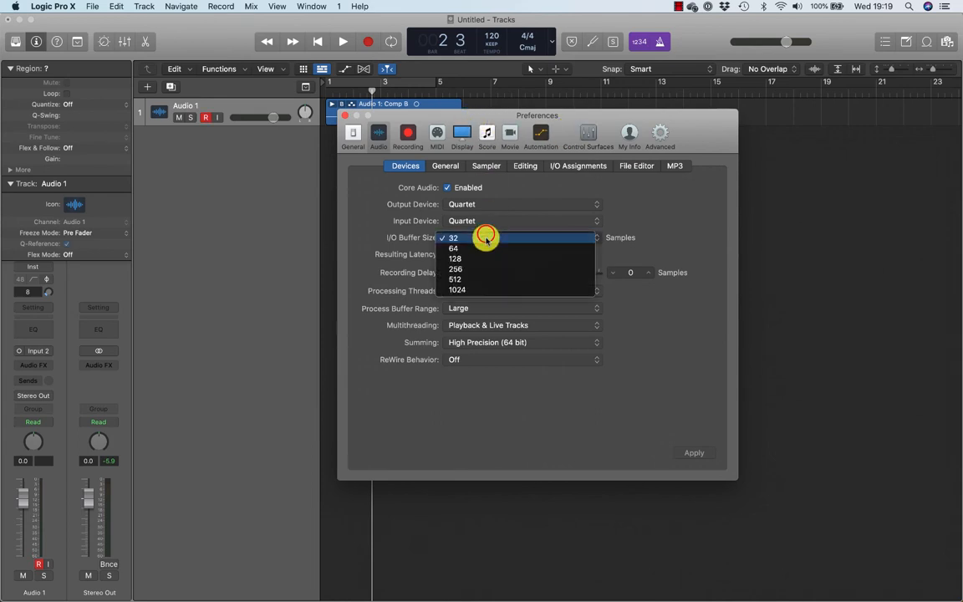
pyautogui.moveTo(485, 258)
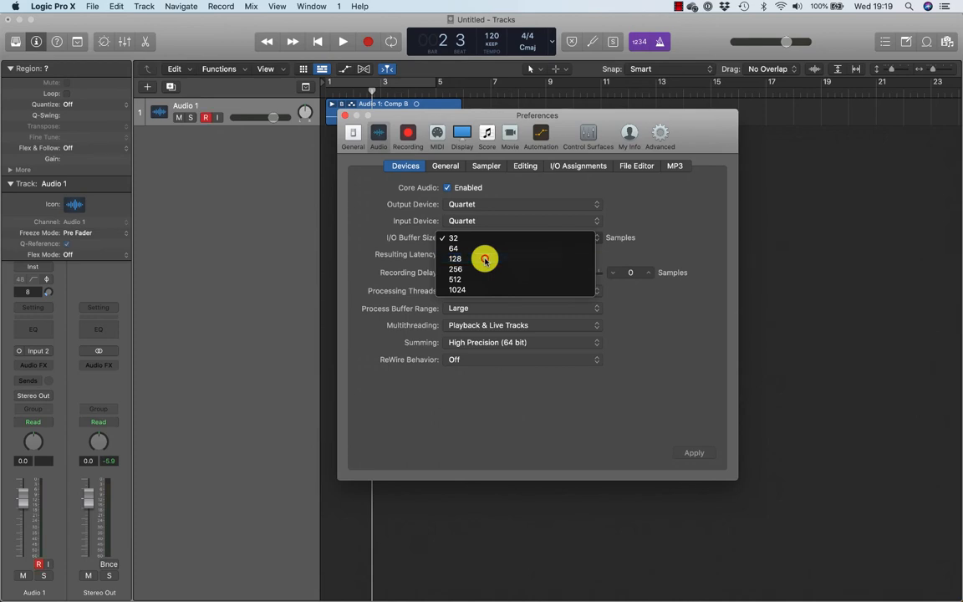
pyautogui.click(456, 258)
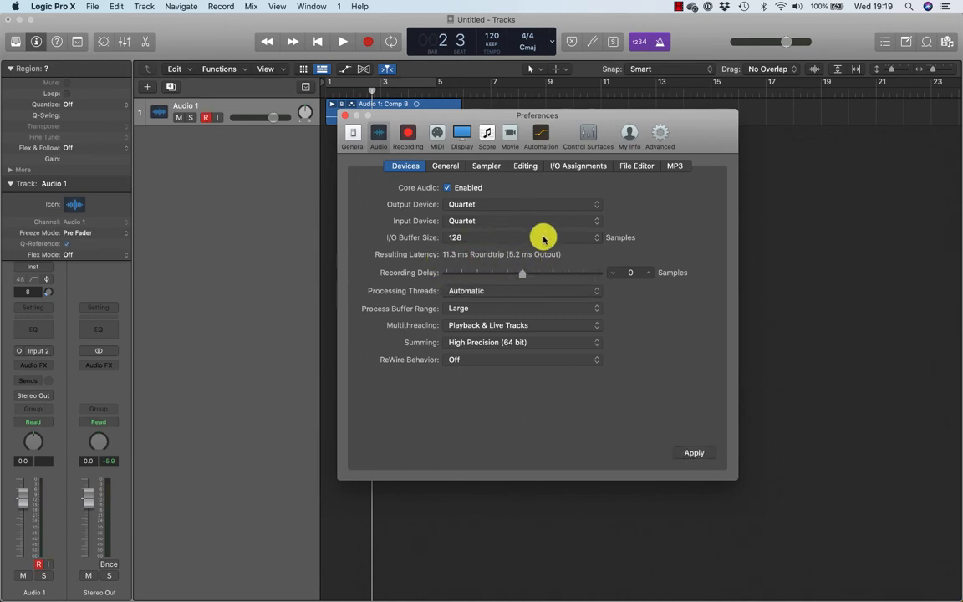
pyautogui.moveTo(486, 274)
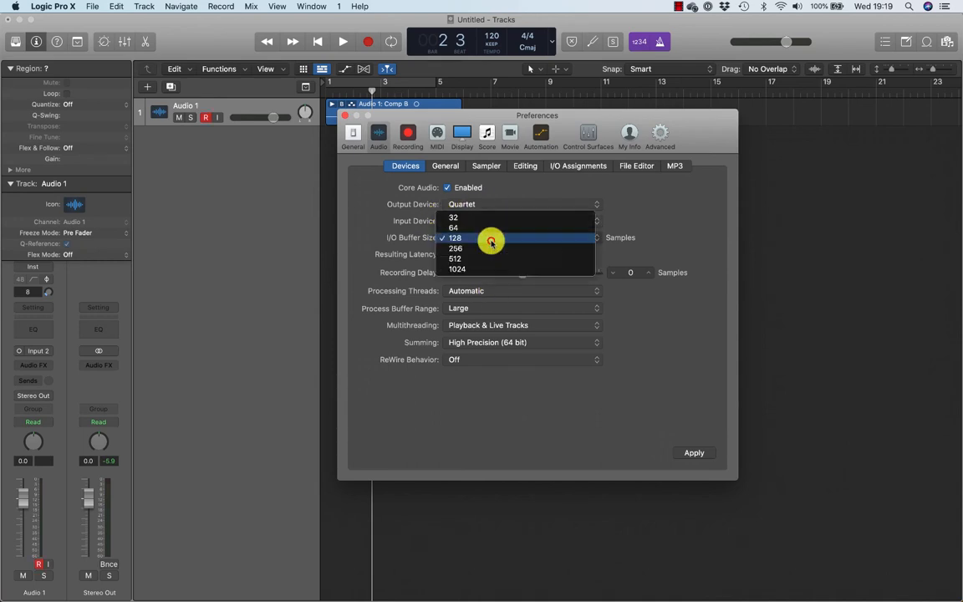
pyautogui.moveTo(490, 218)
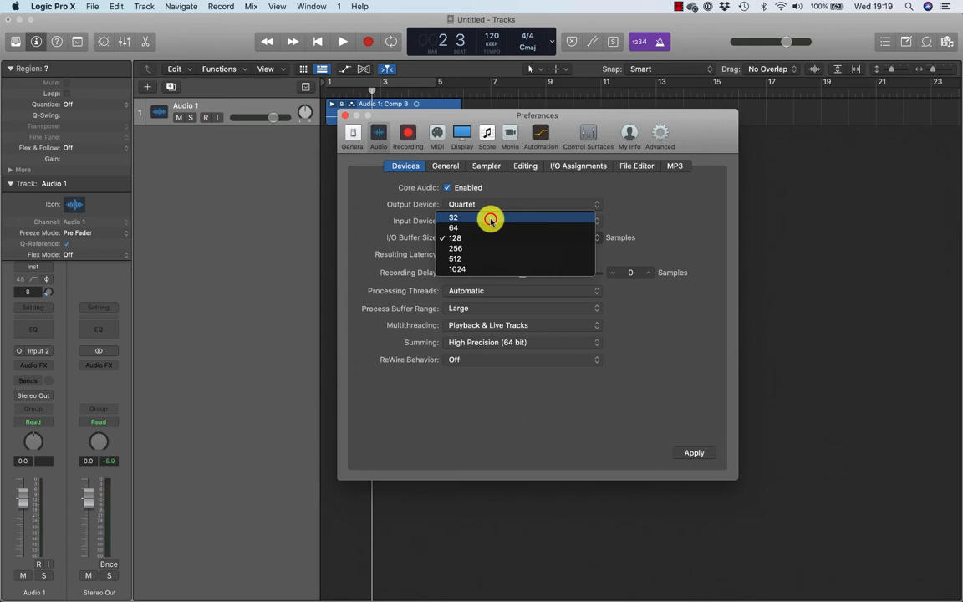
pyautogui.click(454, 218)
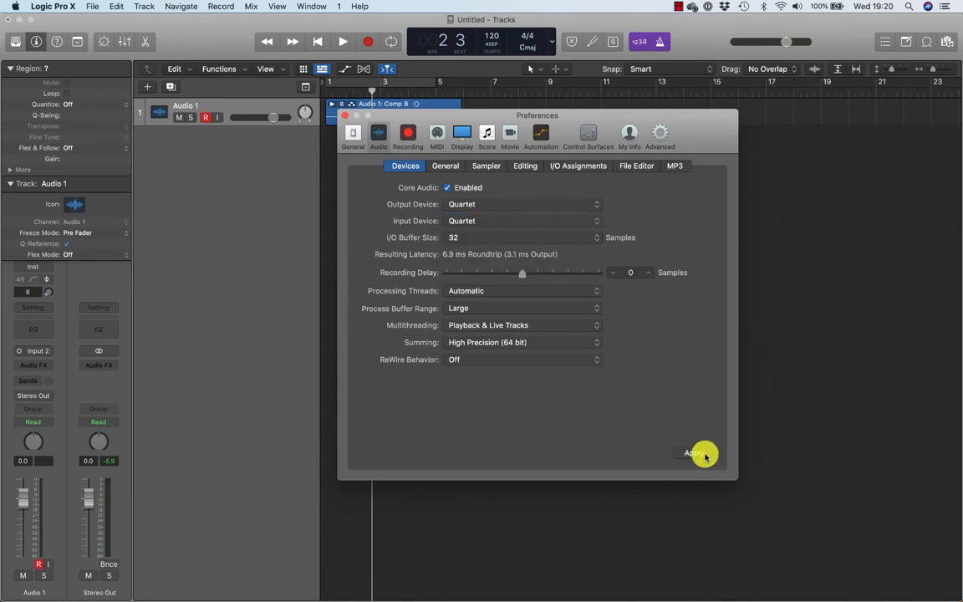
pyautogui.click(695, 452)
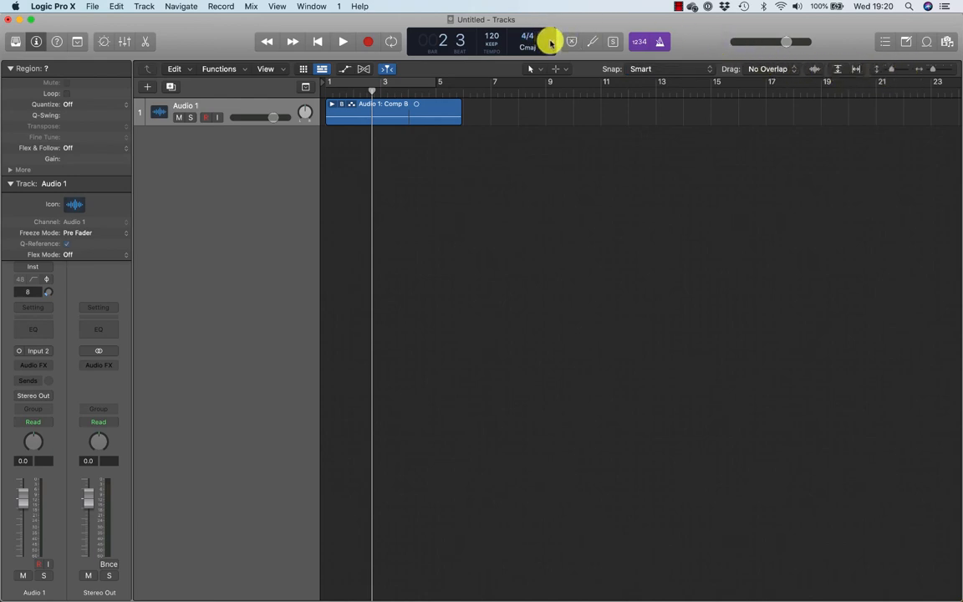
pyautogui.moveTo(550, 42)
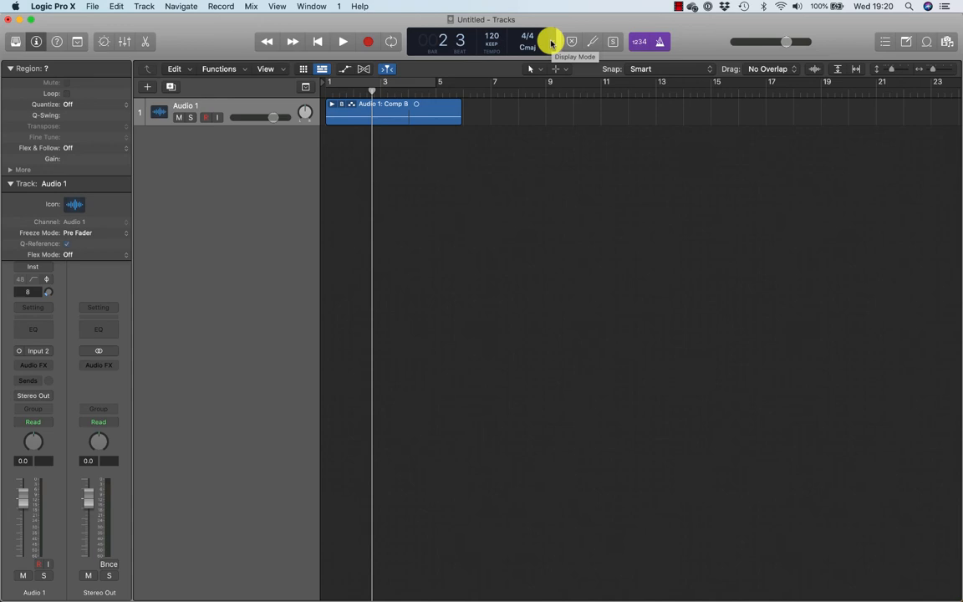
# Step: Switch the LCD display mode to Custom, showing timecode, bars, tempo and CPU meters
pyautogui.click(550, 41)
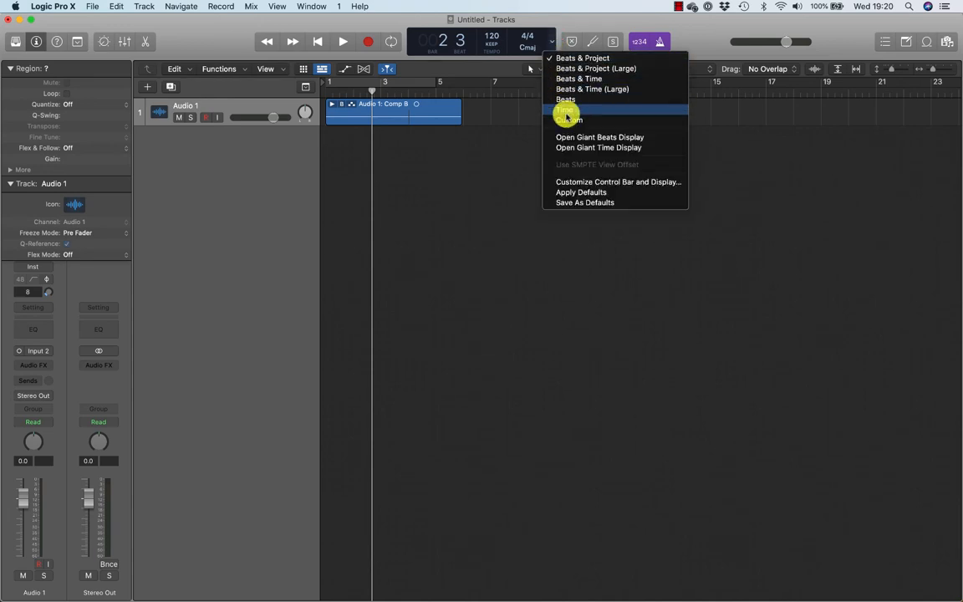
pyautogui.click(567, 110)
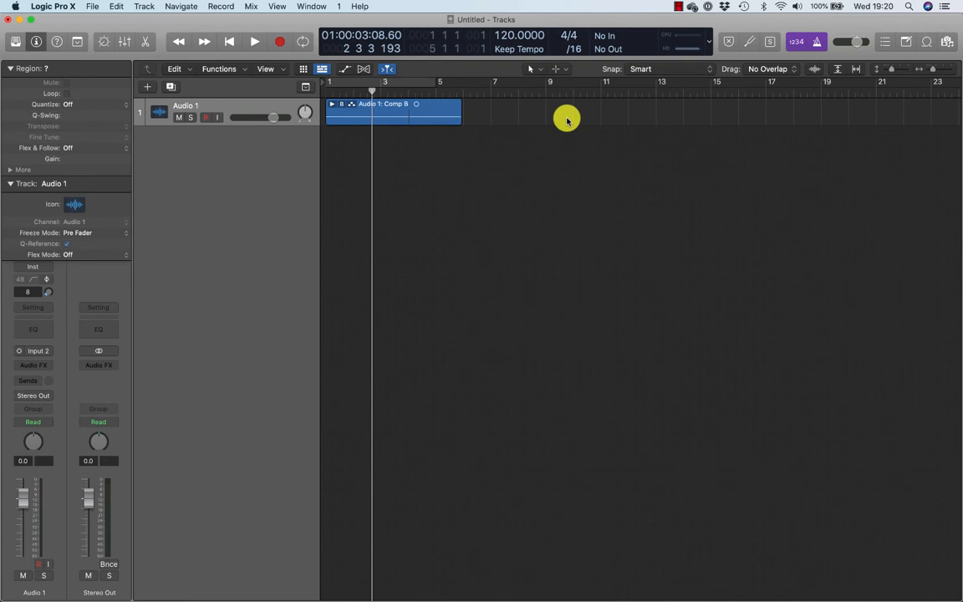
pyautogui.moveTo(689, 124)
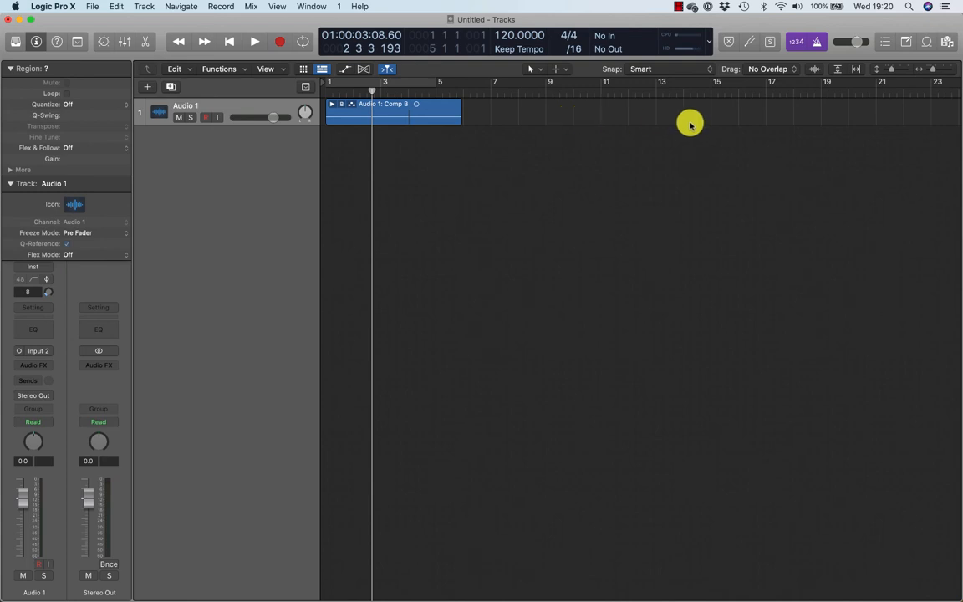
pyautogui.moveTo(702, 56)
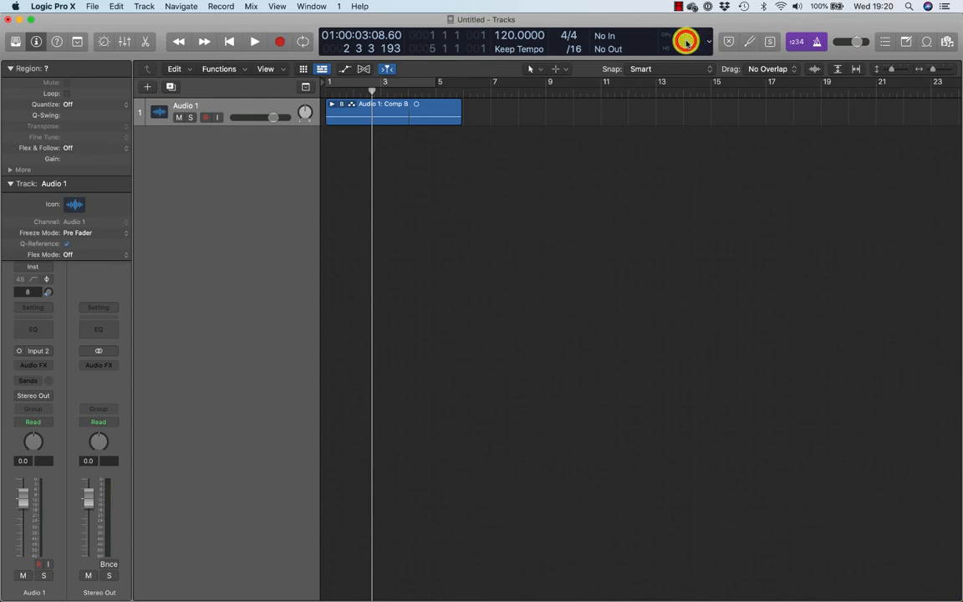
pyautogui.click(685, 41)
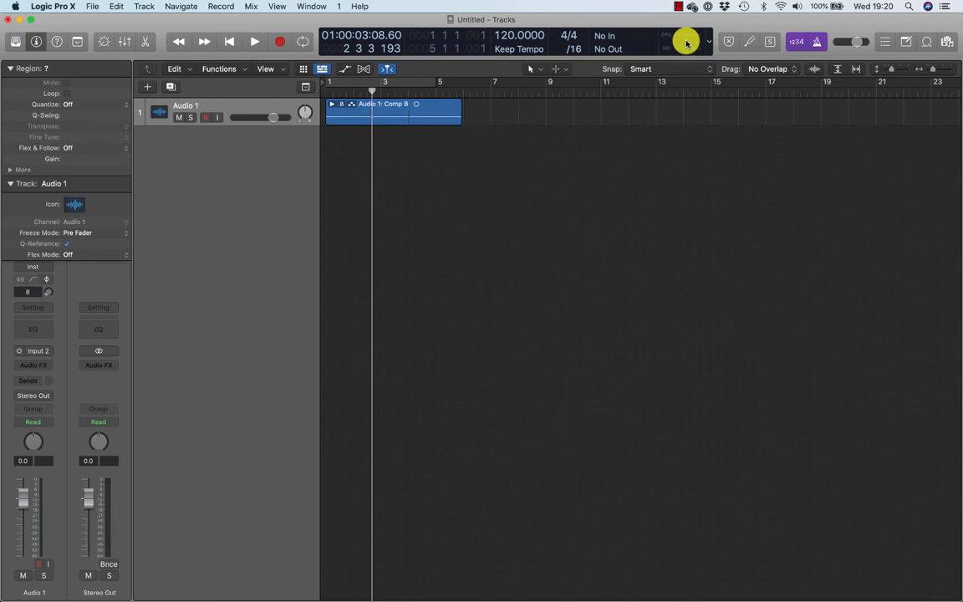
pyautogui.click(685, 42)
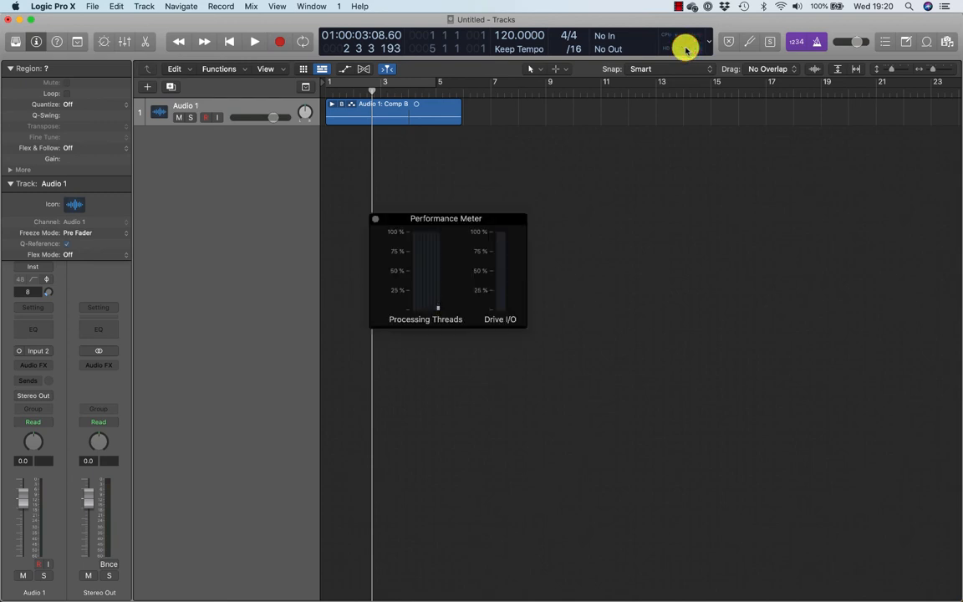
pyautogui.moveTo(647, 190)
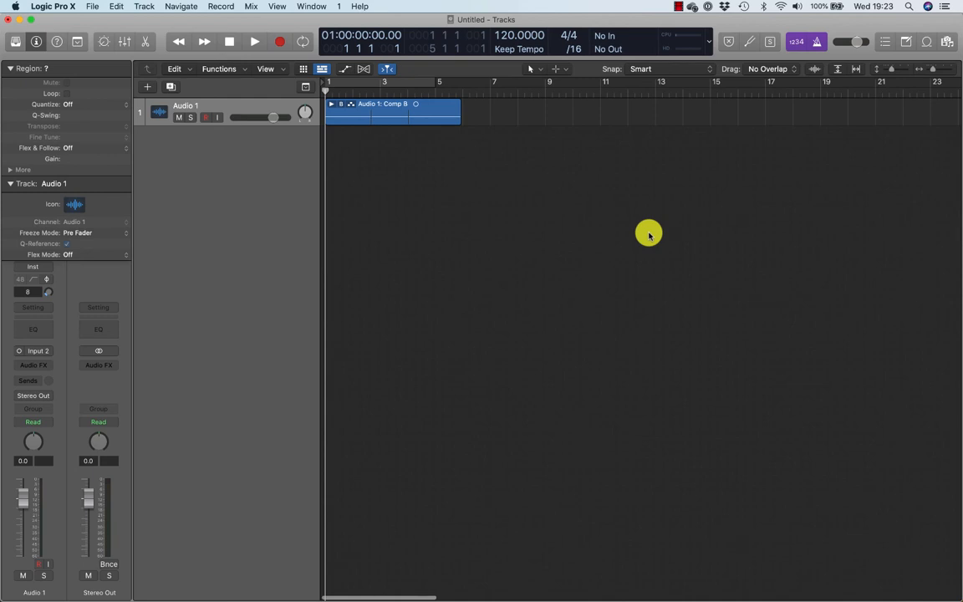
pyautogui.moveTo(898, 65)
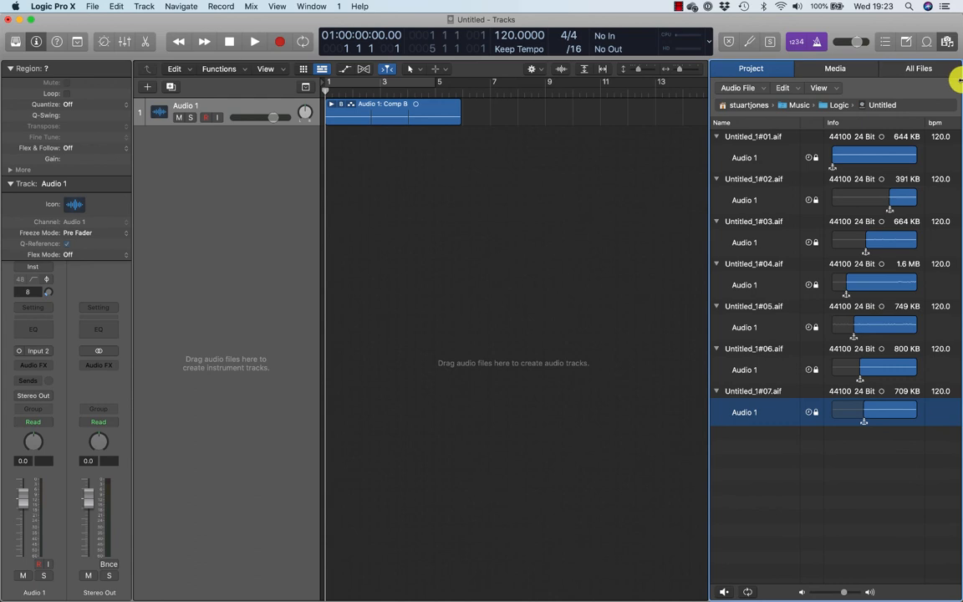
pyautogui.moveTo(699, 239)
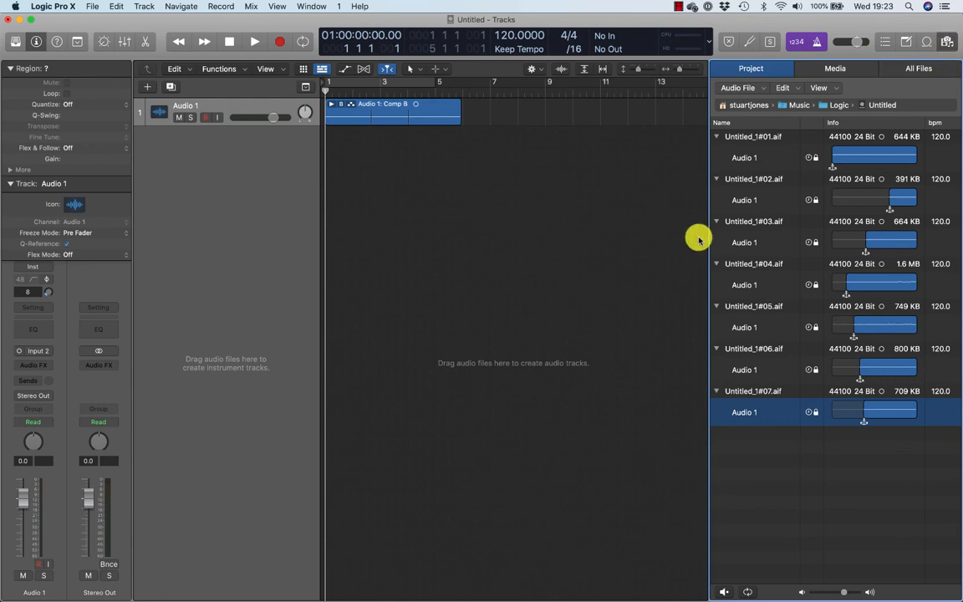
pyautogui.moveTo(772, 257)
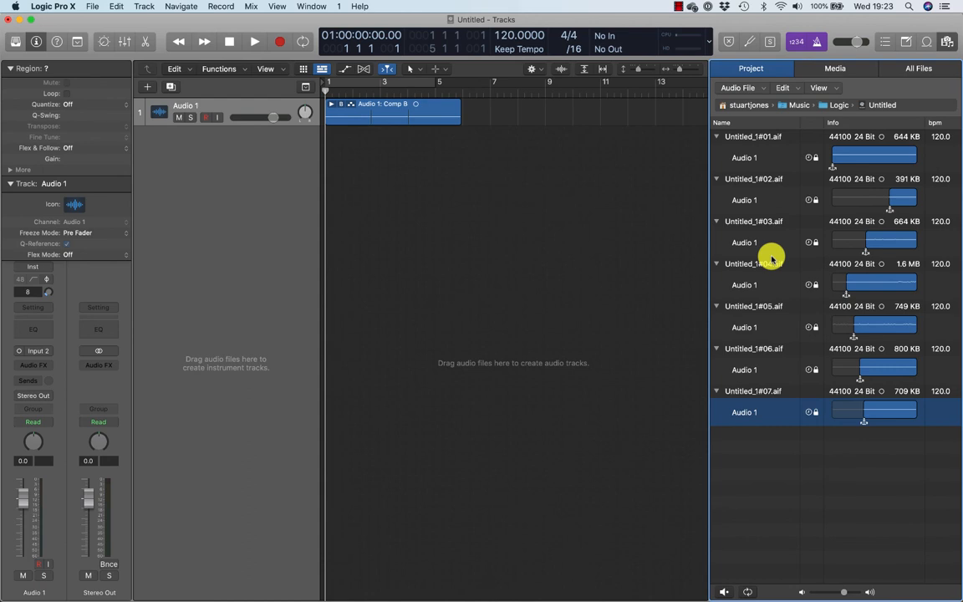
pyautogui.moveTo(874, 144)
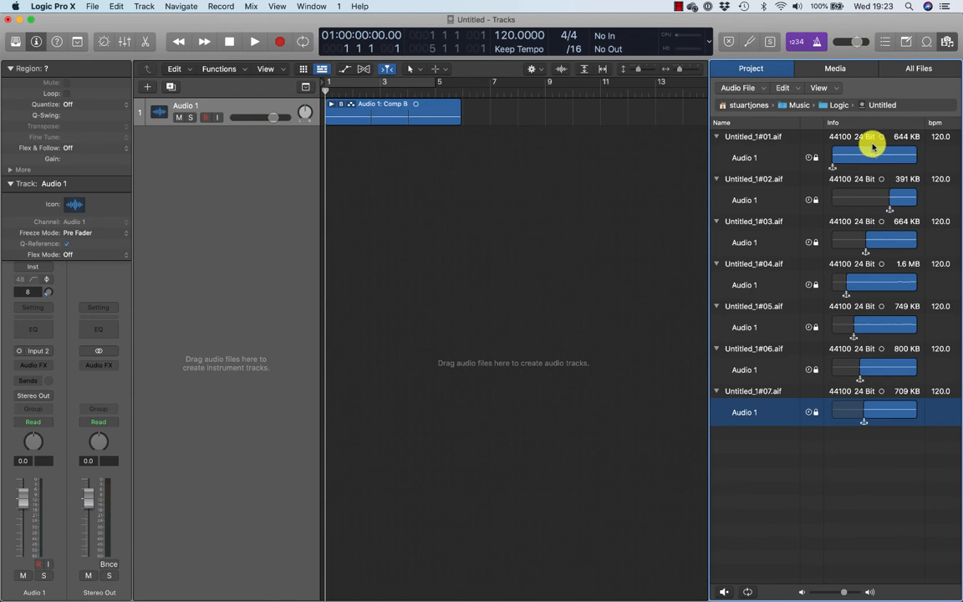
pyautogui.moveTo(884, 139)
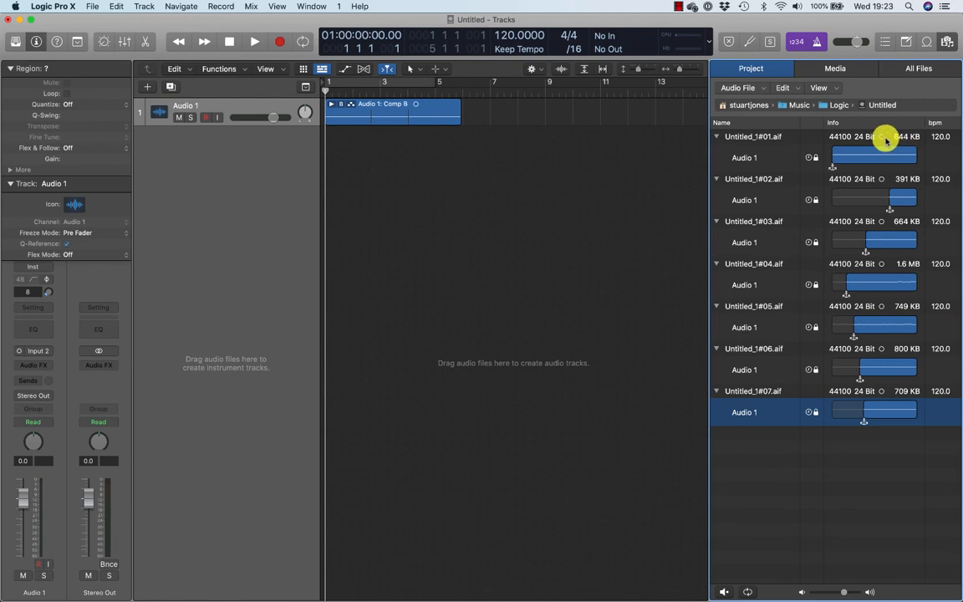
pyautogui.moveTo(886, 181)
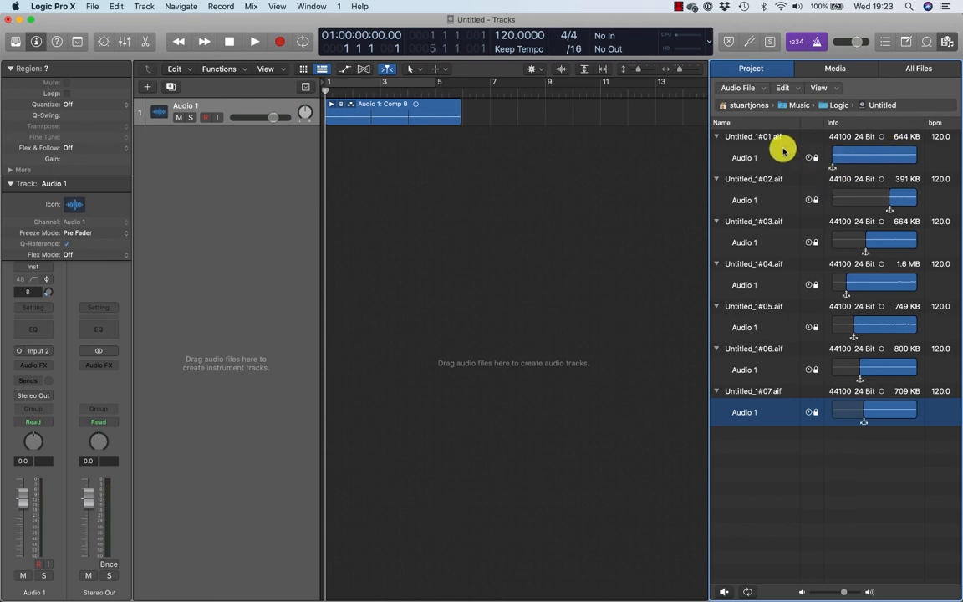
# Step: Open the Project Audio Browser to review the seven Untitled_1 take files
pyautogui.click(716, 137)
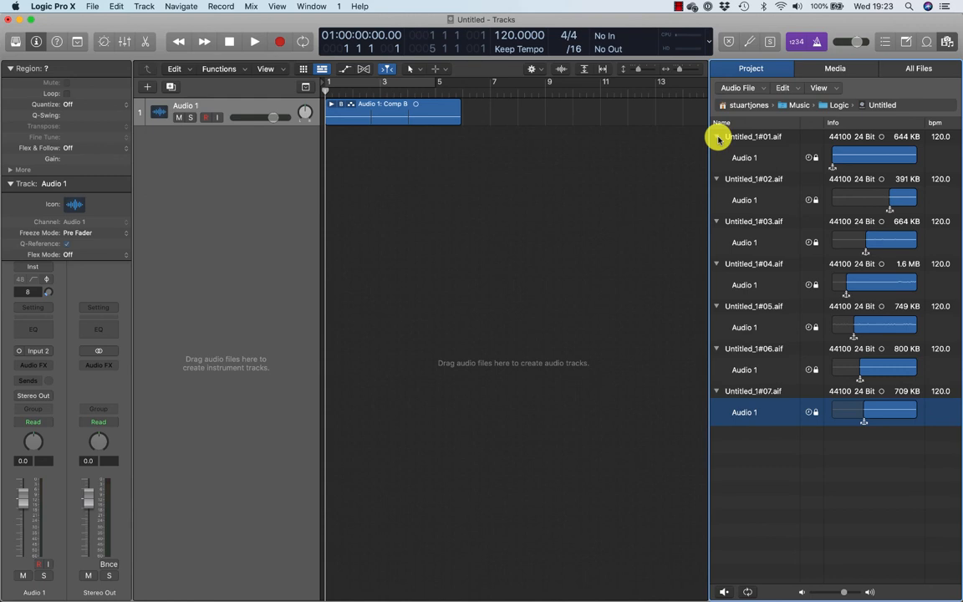
# Step: Delete the Comp B region, keeping the take files in each Delete dialog
pyautogui.click(391, 115)
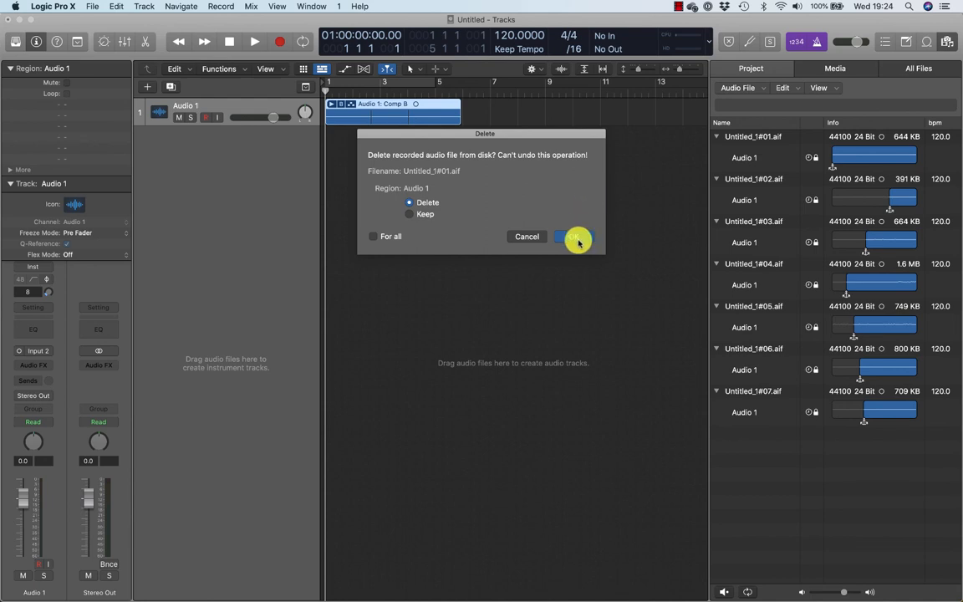
pyautogui.click(410, 214)
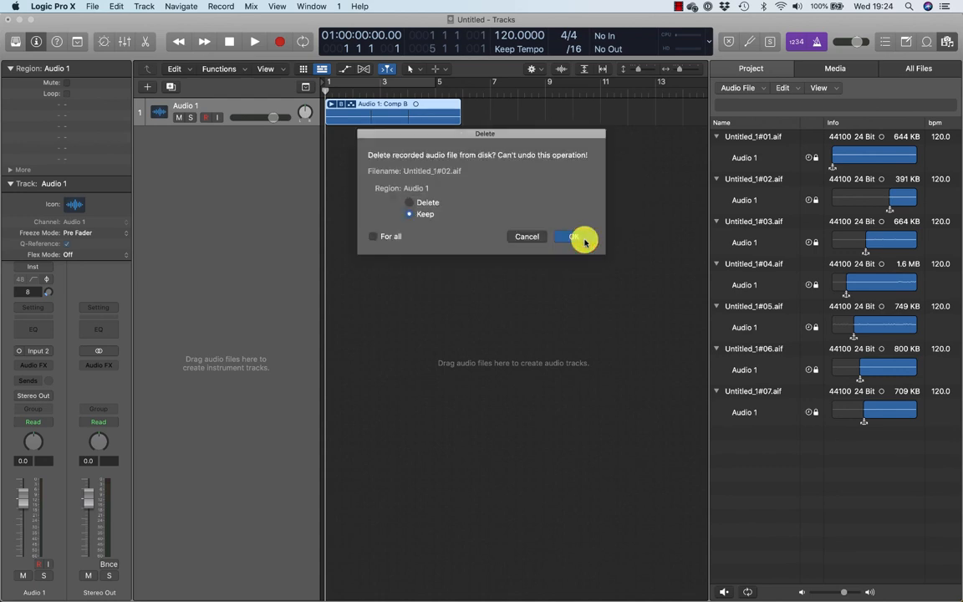
pyautogui.click(576, 237)
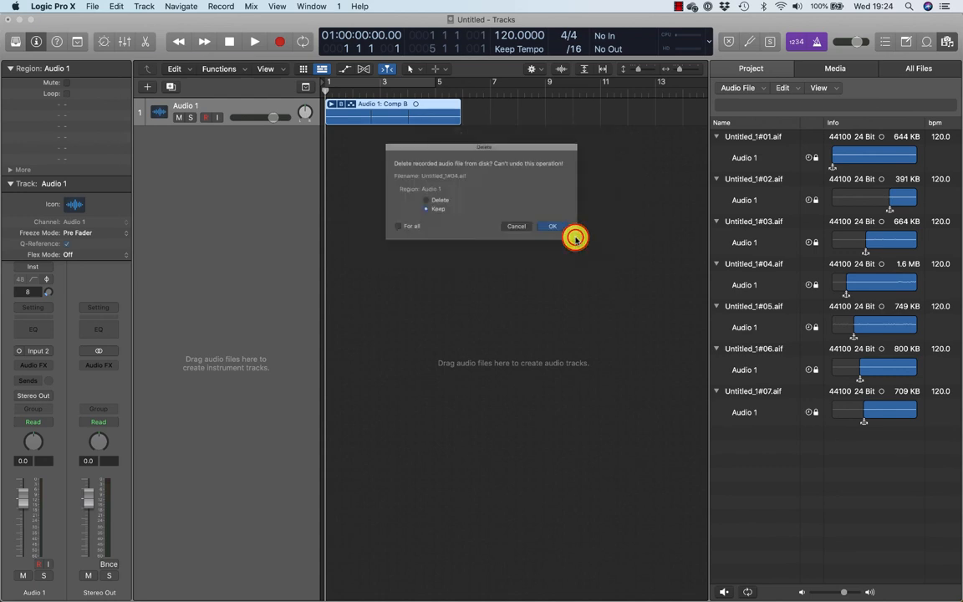
pyautogui.click(552, 225)
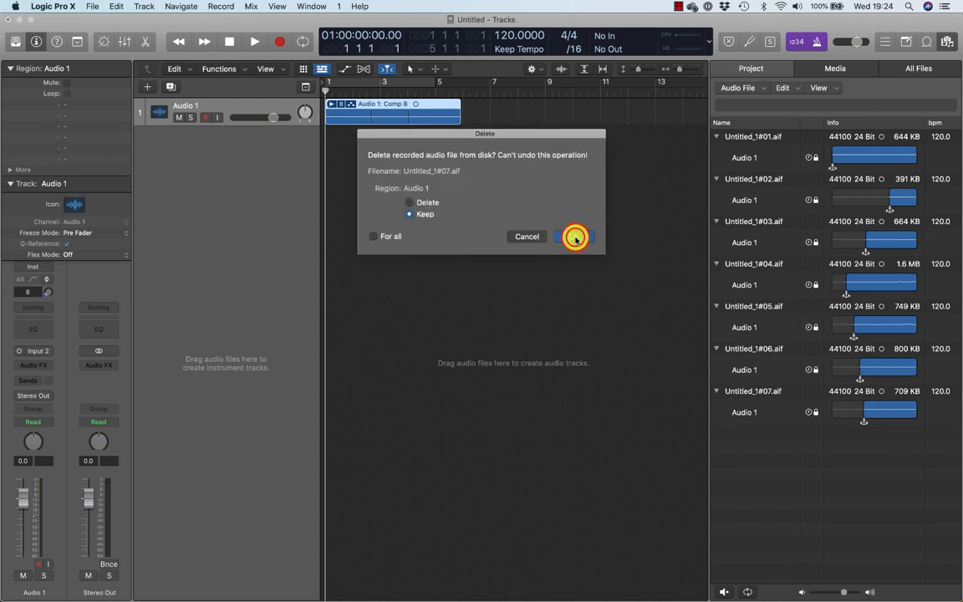
pyautogui.click(575, 237)
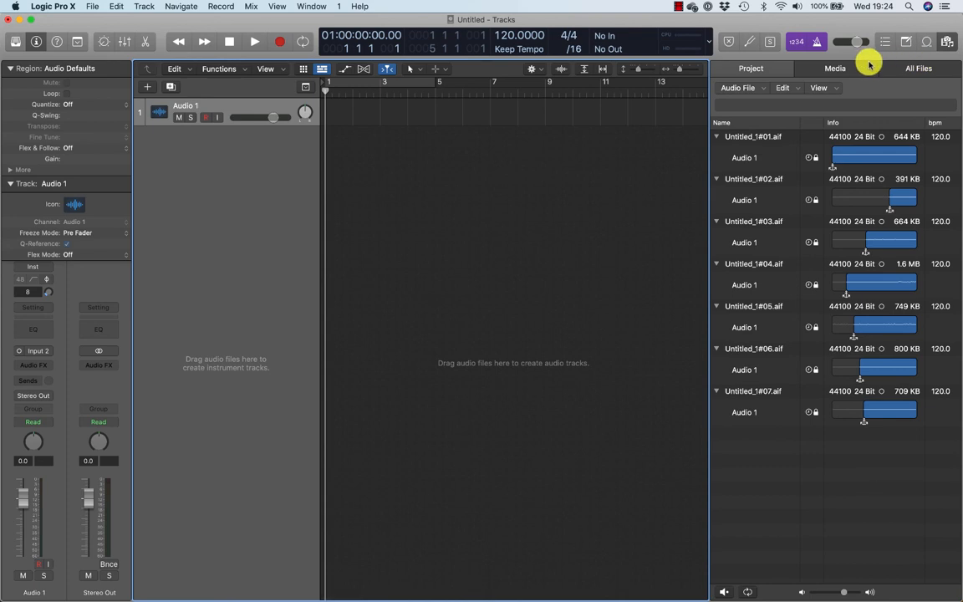
# Step: Select unused audio files and delete all seven from disk
pyautogui.click(781, 86)
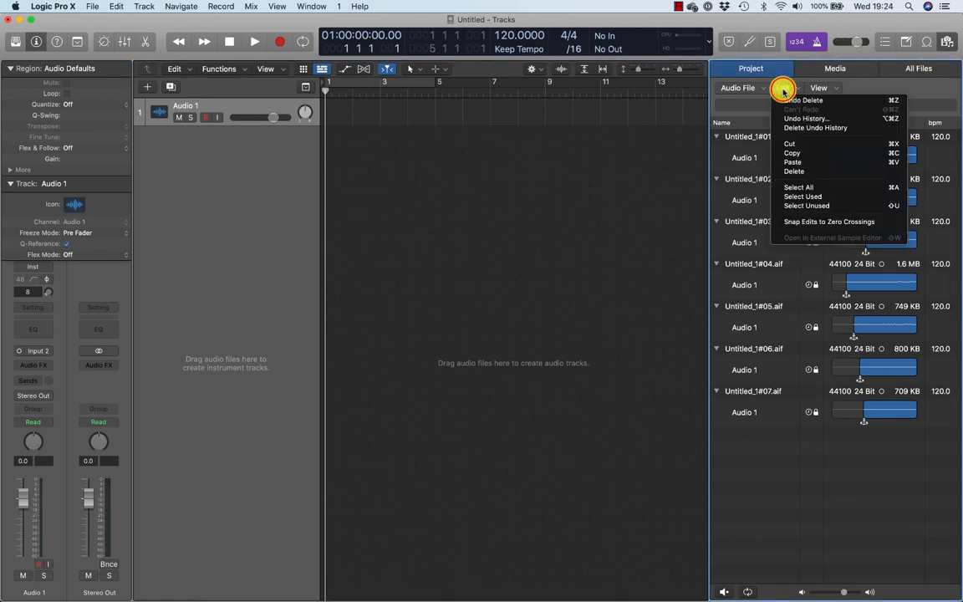
pyautogui.moveTo(806, 206)
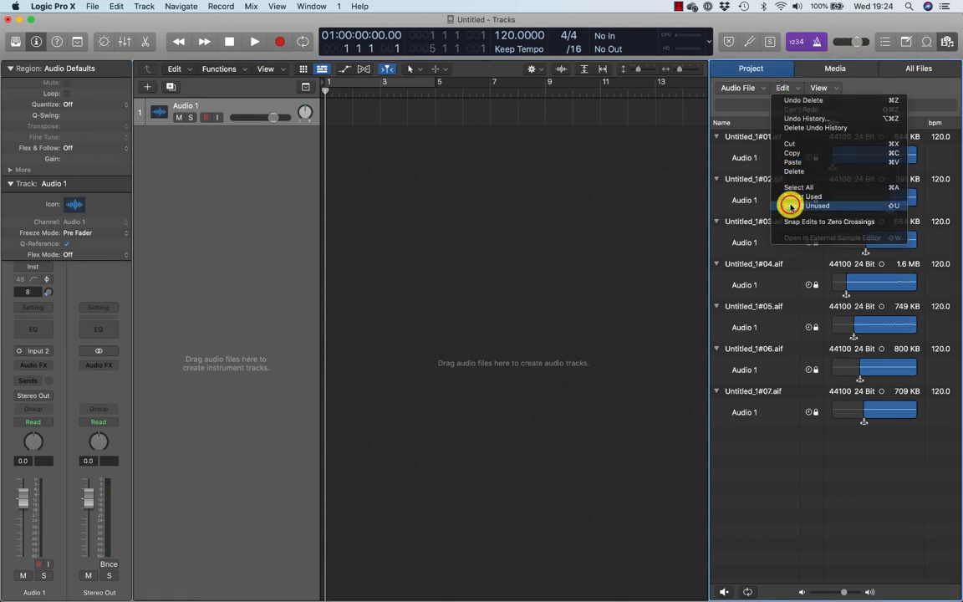
pyautogui.click(799, 186)
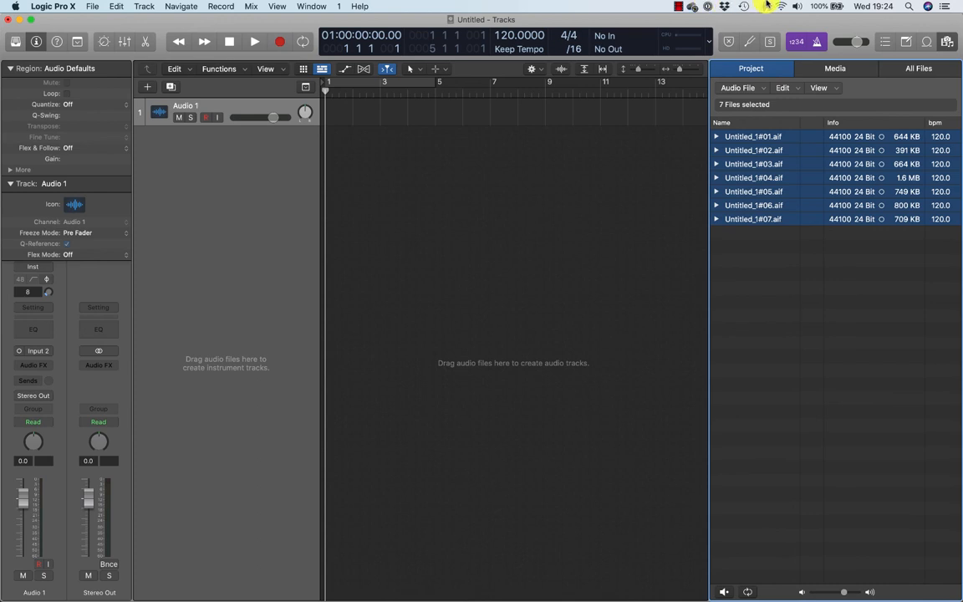
pyautogui.click(738, 87)
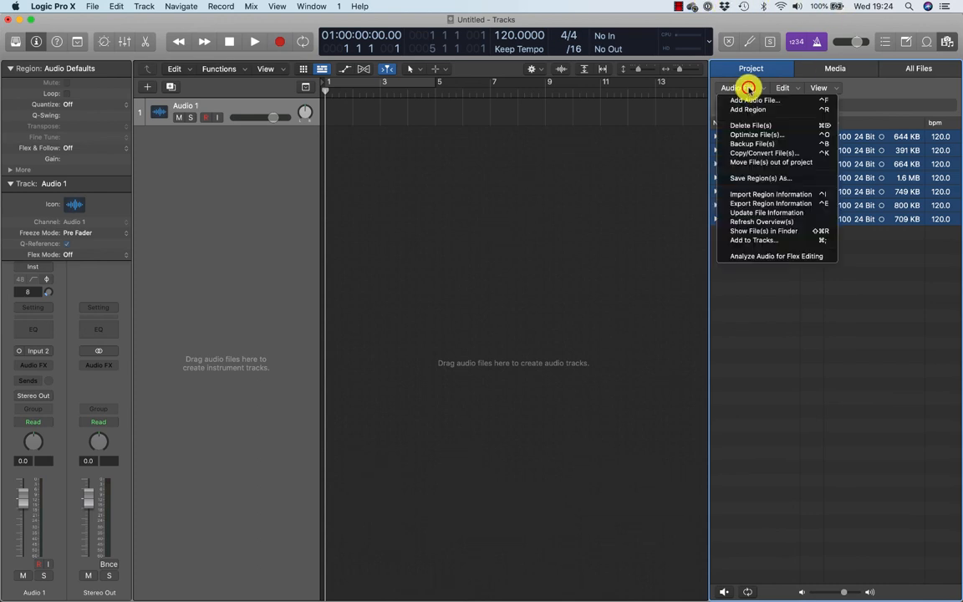
pyautogui.click(750, 125)
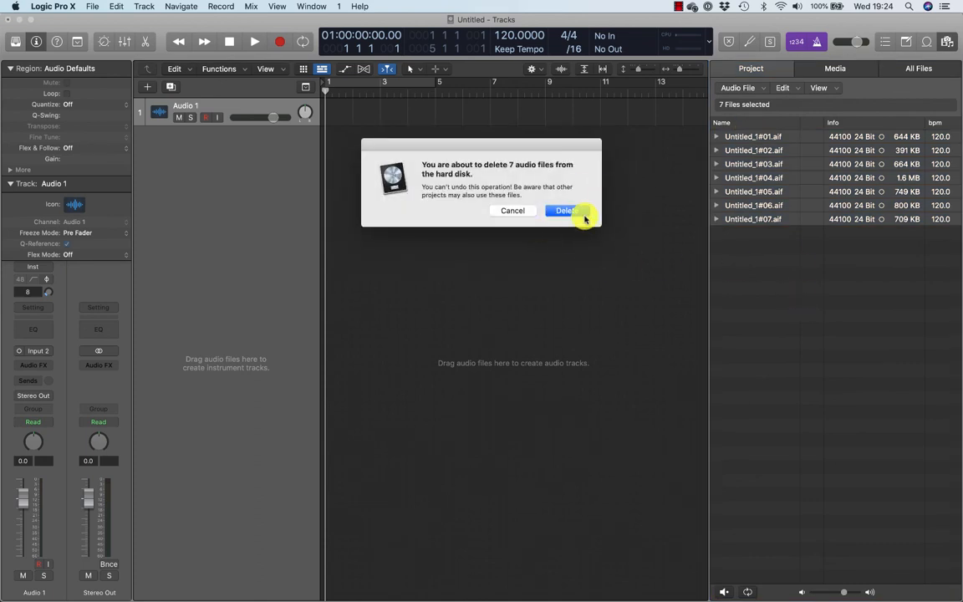
pyautogui.click(565, 209)
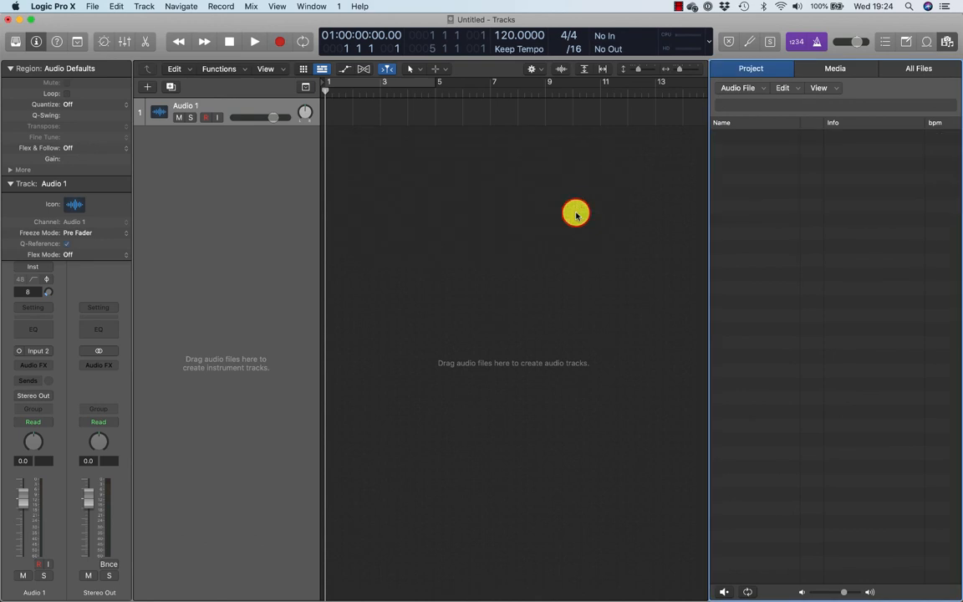